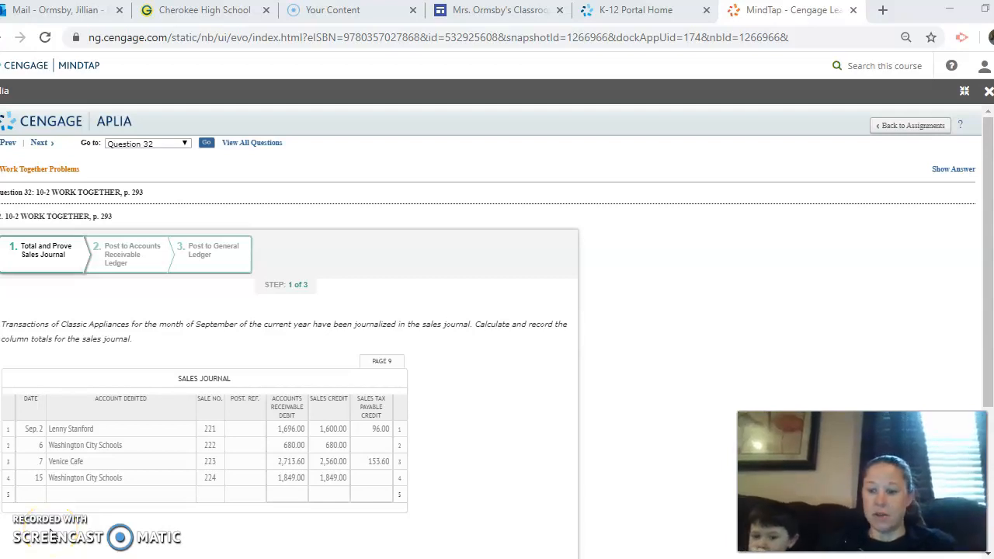
{"action": "mouse_move", "coordinate": [444, 423]}
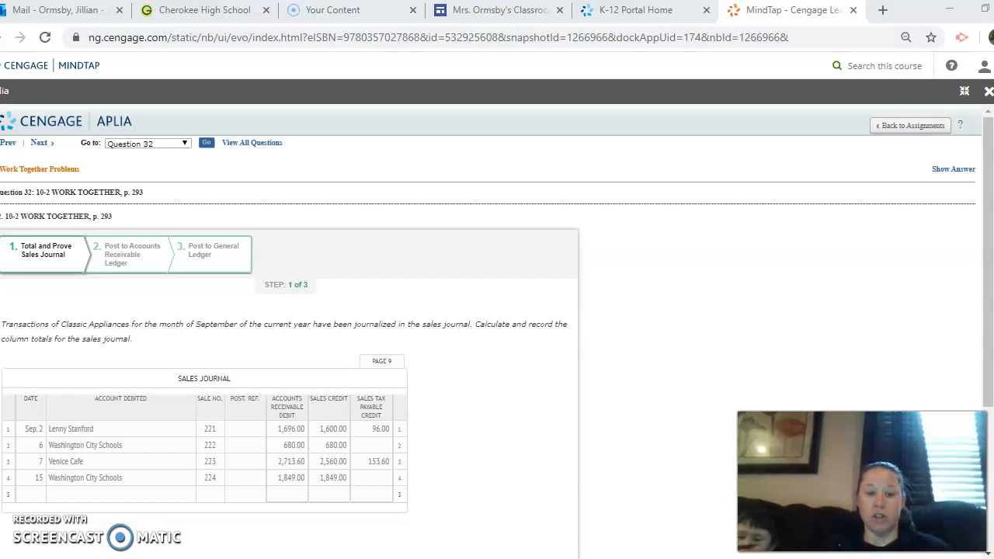
{"action": "mouse_move", "coordinate": [974, 318]}
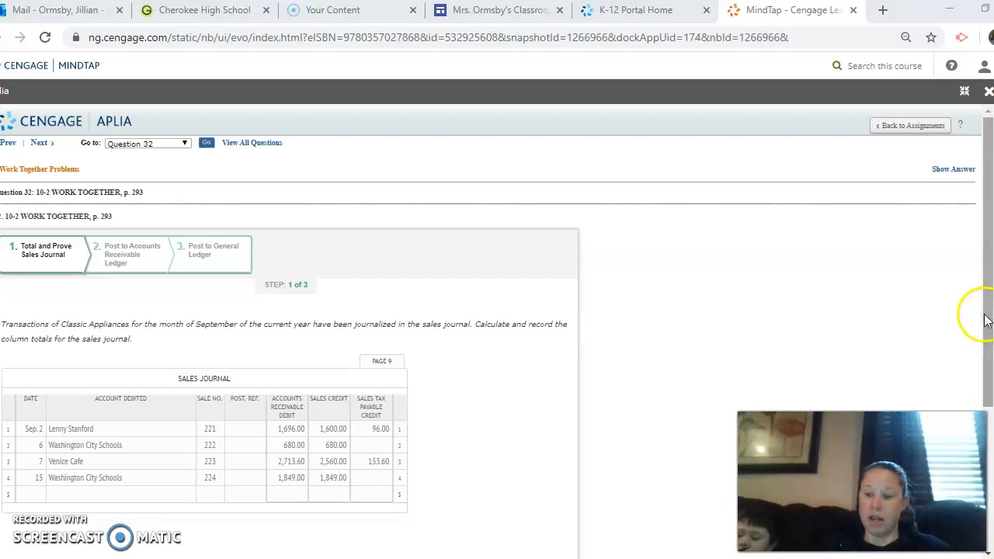
Scroll down until the empty Sales Journal Proof table appears below the journal
{"action": "scroll", "scroll_direction": "down", "scroll_amount": 3}
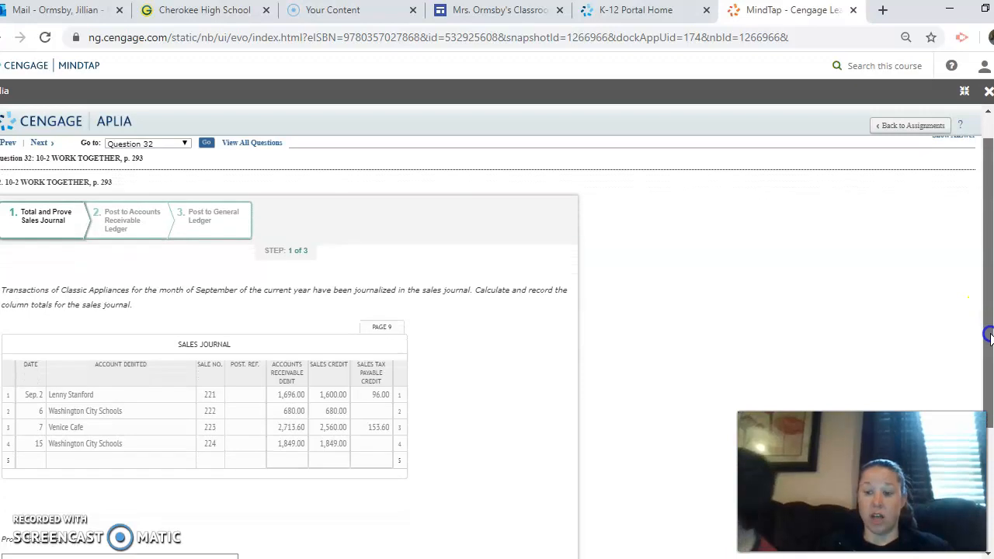
{"action": "scroll", "scroll_direction": "down", "scroll_amount": 3}
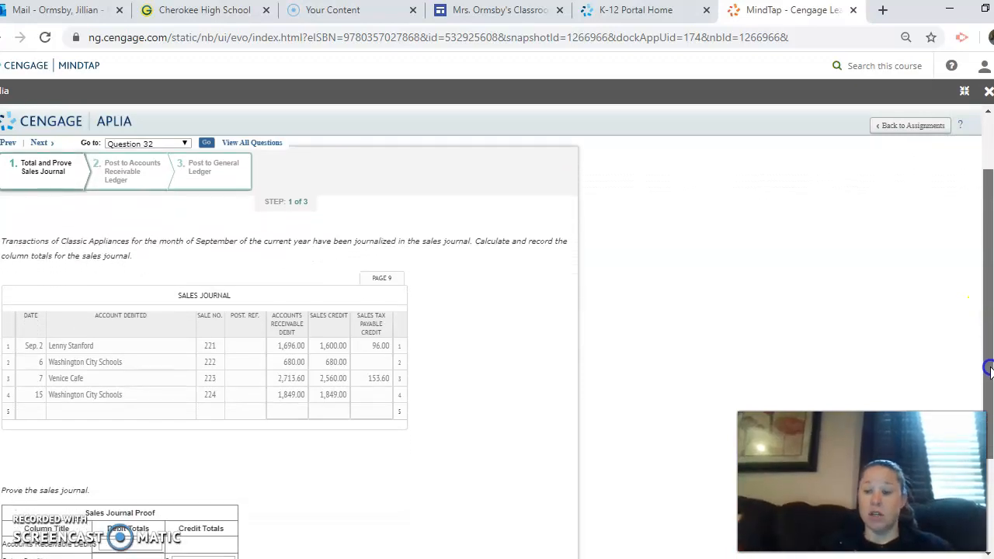
{"action": "scroll", "scroll_direction": "down", "scroll_amount": 3}
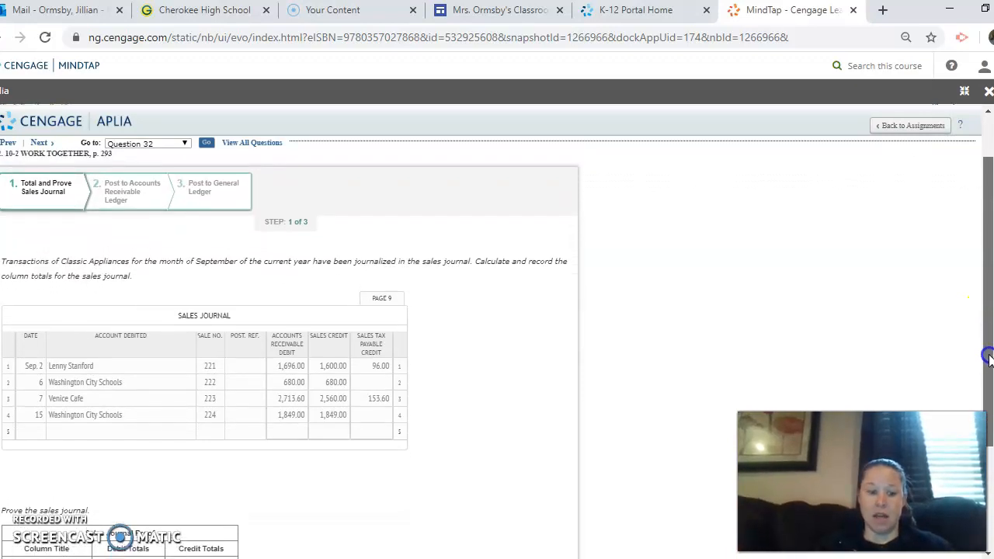
{"action": "scroll", "scroll_direction": "down", "scroll_amount": 3}
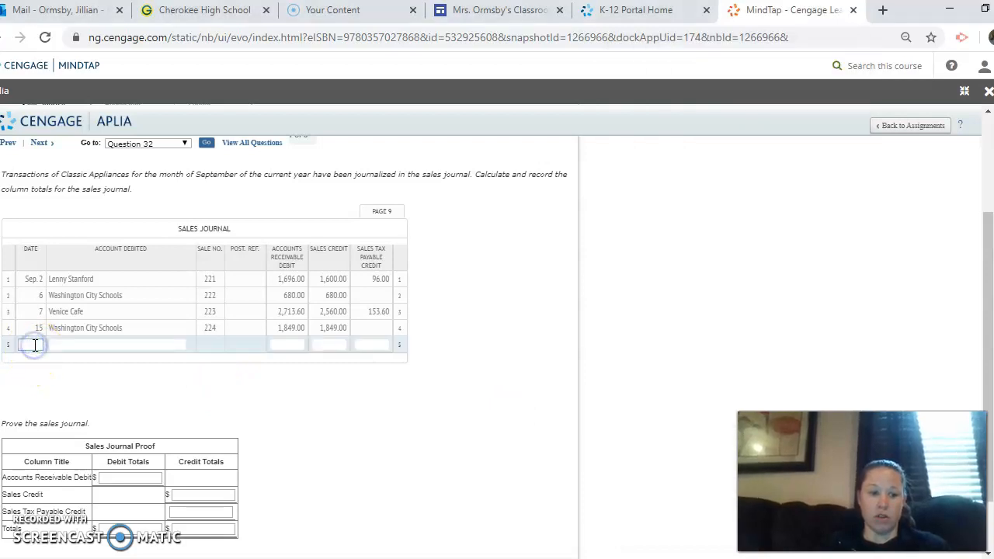
Enter the 30 Totals row with column totals 6,938.60, 6,689.00 and 249.60
{"action": "type", "text": "30"}
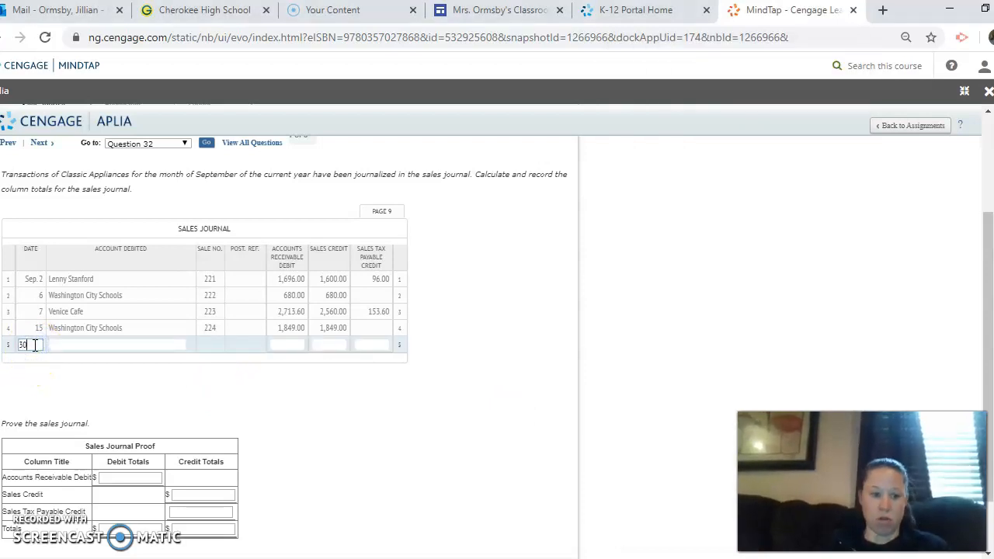
{"action": "left_click", "coordinate": [116, 344]}
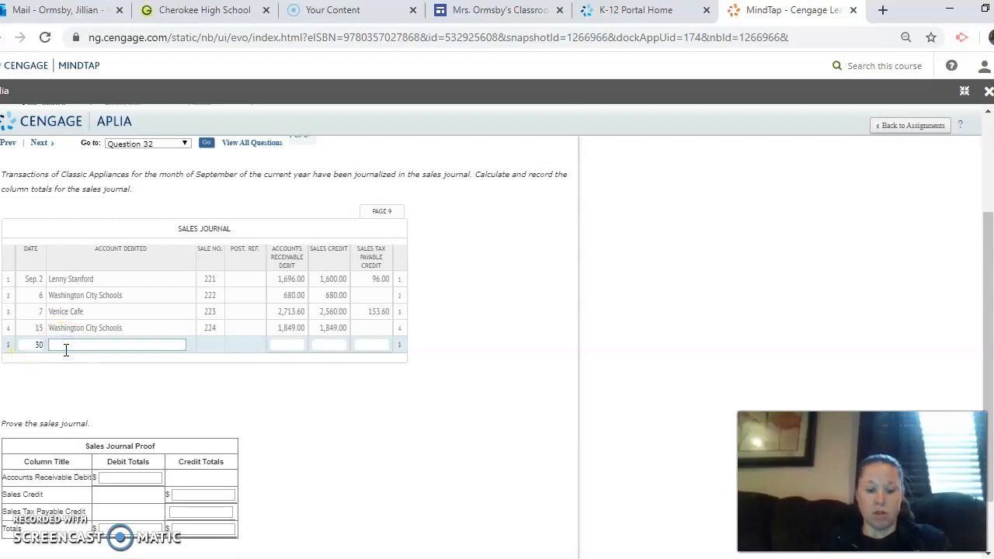
{"action": "type", "text": "Totals"}
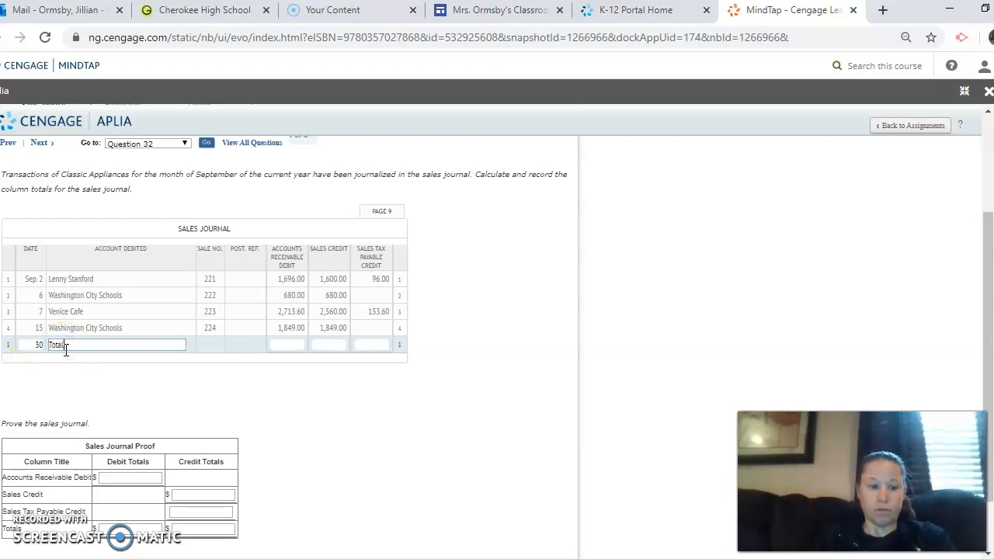
{"action": "left_click", "coordinate": [285, 345]}
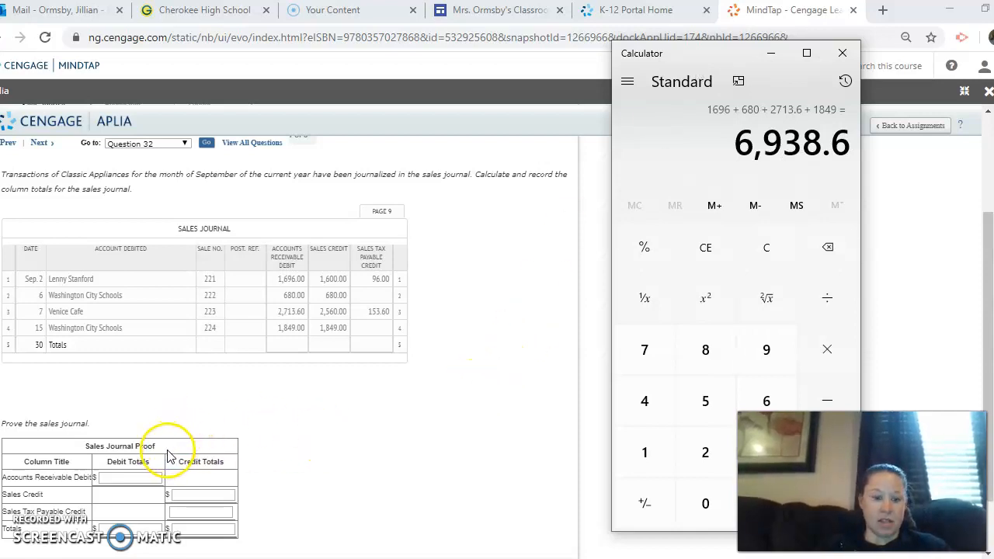
{"action": "mouse_move", "coordinate": [266, 369]}
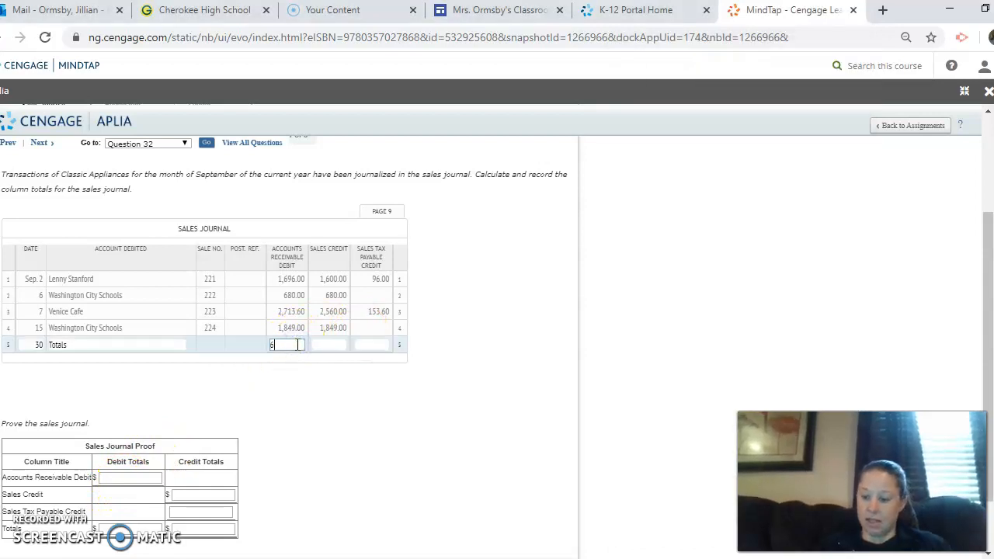
{"action": "type", "text": "6938"}
{"action": "left_click", "coordinate": [328, 345]}
{"action": "type", "text": "6,689"}
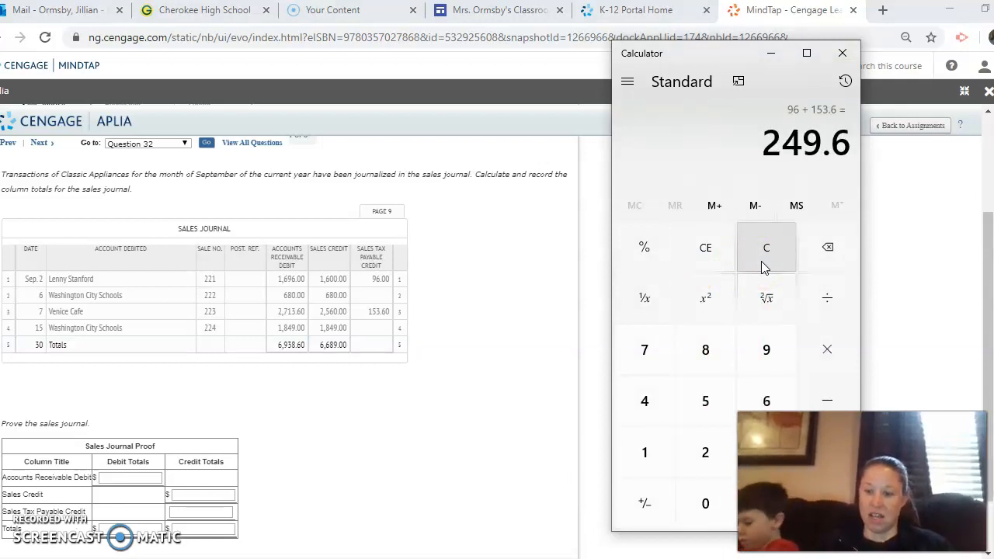
{"action": "mouse_move", "coordinate": [330, 367]}
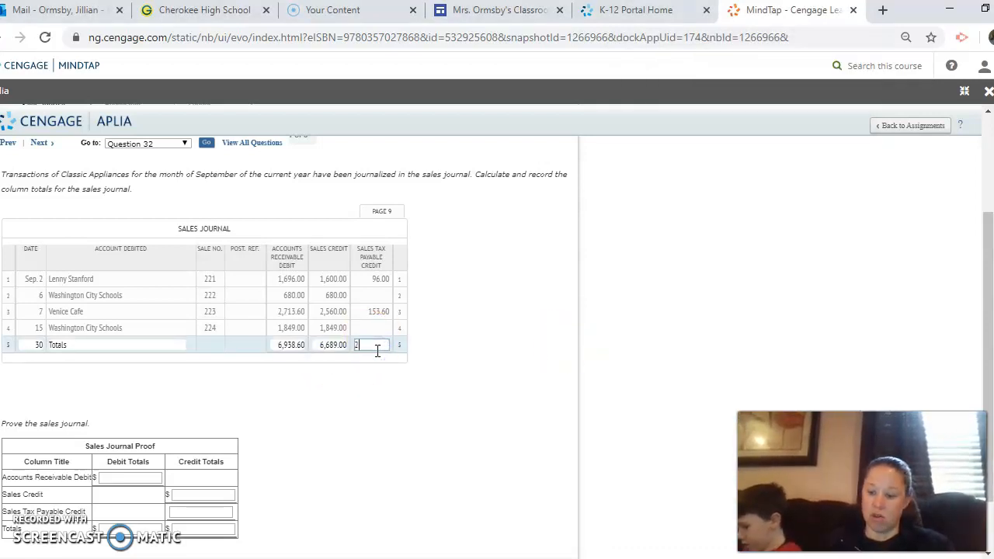
{"action": "type", "text": "249.60"}
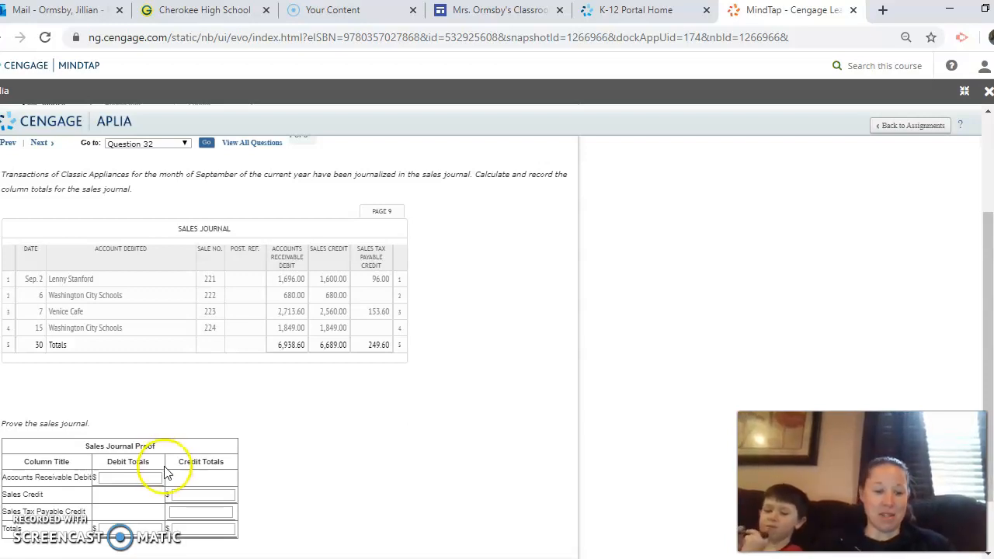
Enter the 6,938.60 accounts receivable debit total in the proof
{"action": "left_click", "coordinate": [130, 477]}
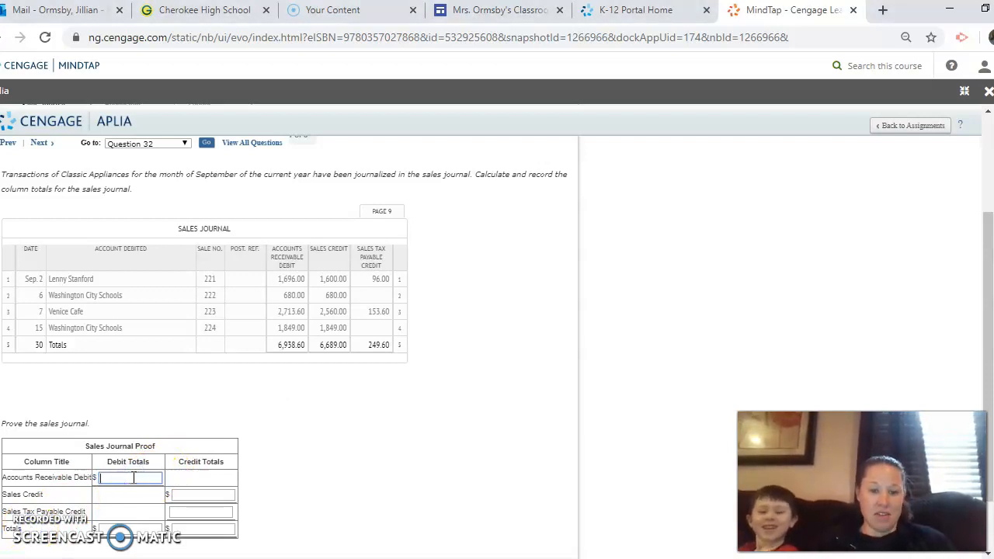
{"action": "mouse_move", "coordinate": [288, 364]}
{"action": "type", "text": "6"}
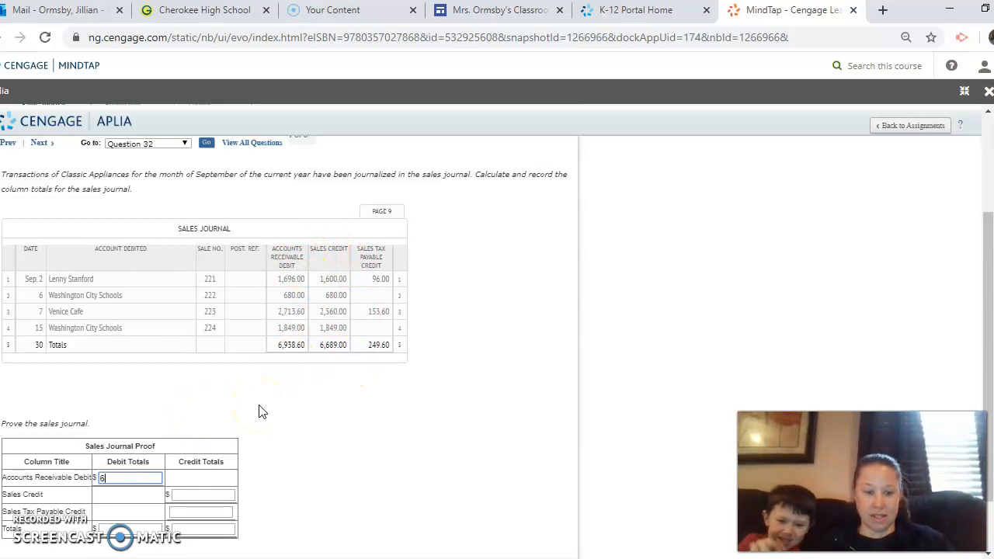
{"action": "type", "text": "9"}
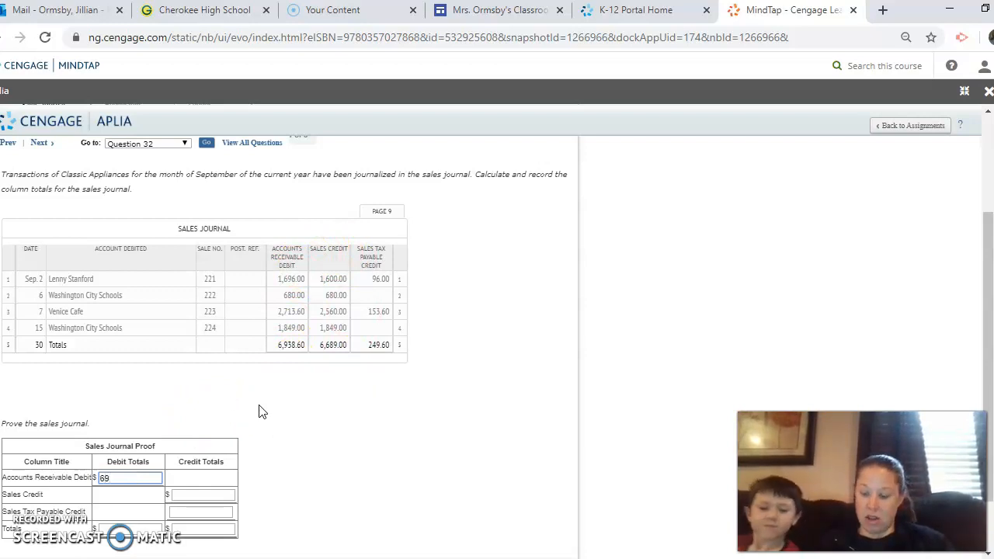
{"action": "type", "text": "6938.60"}
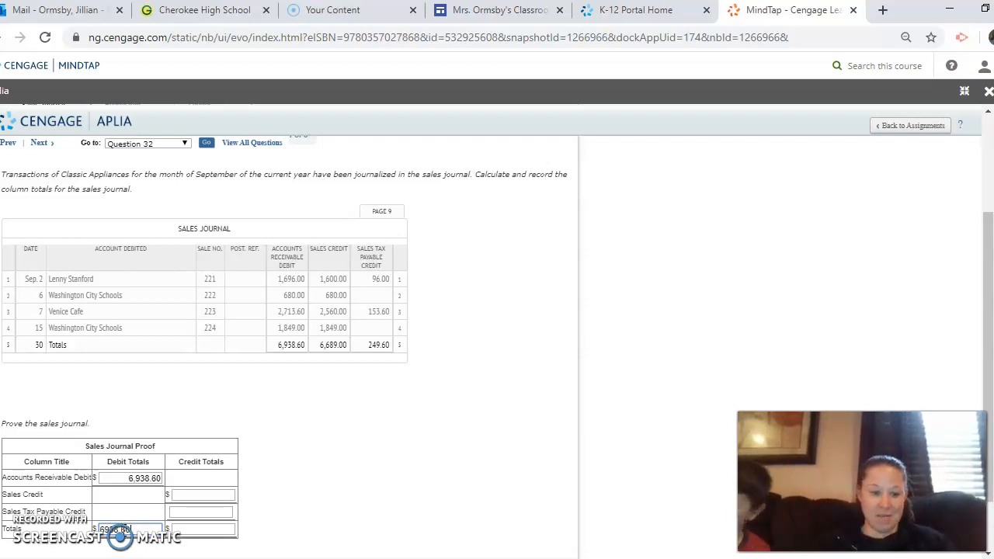
Enter credits 6,689.00 and 249.60 and the 6,938.60 credit total in the proof
{"action": "left_click", "coordinate": [202, 495]}
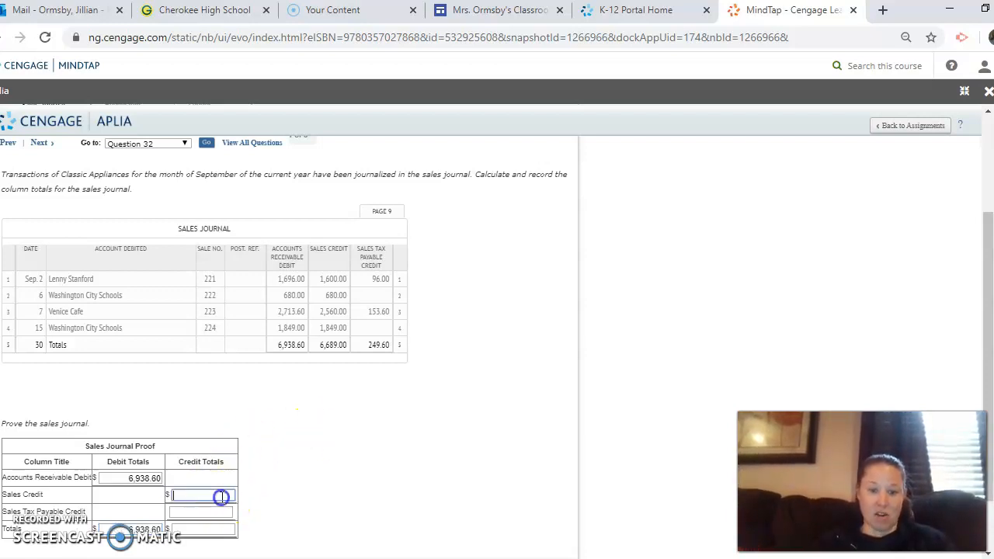
{"action": "type", "text": "6"}
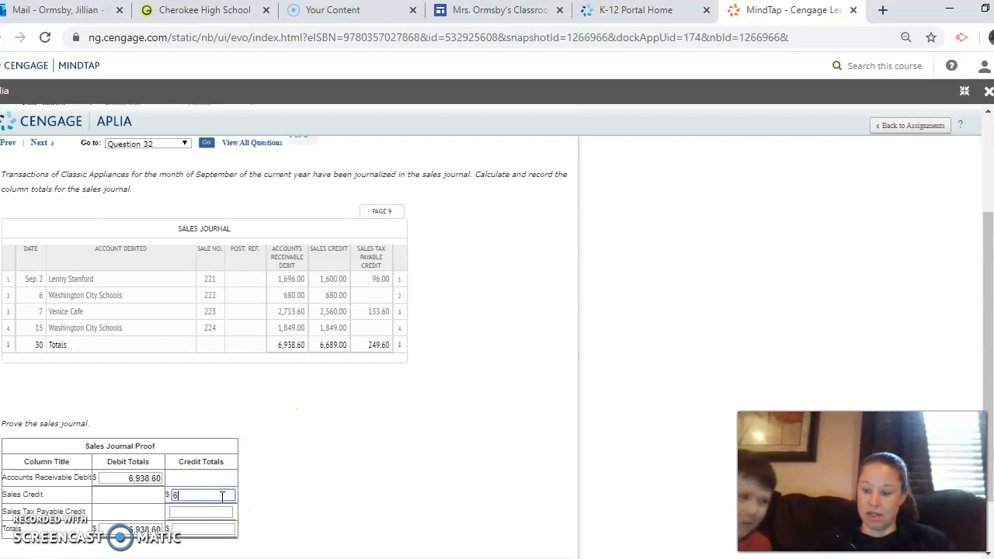
{"action": "type", "text": "689.00"}
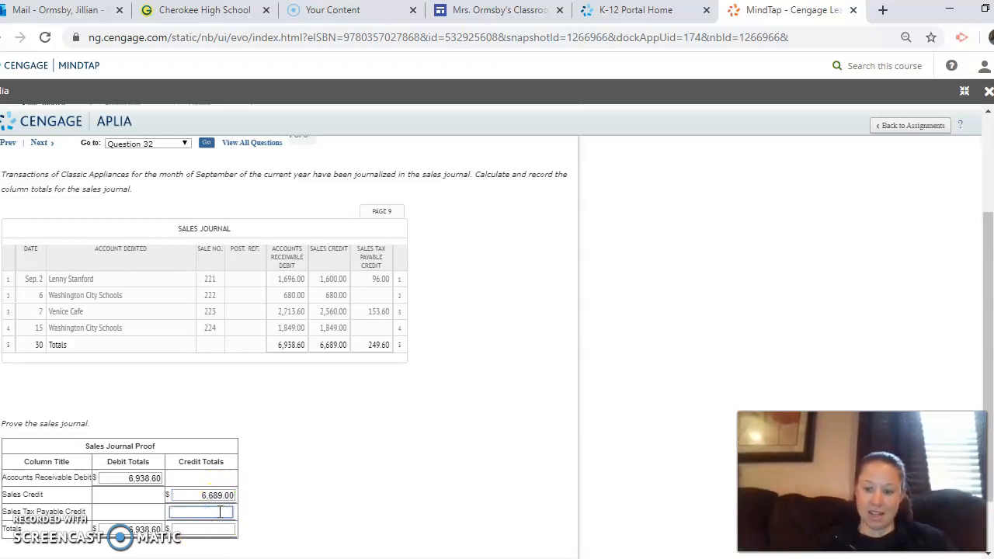
{"action": "type", "text": "2"}
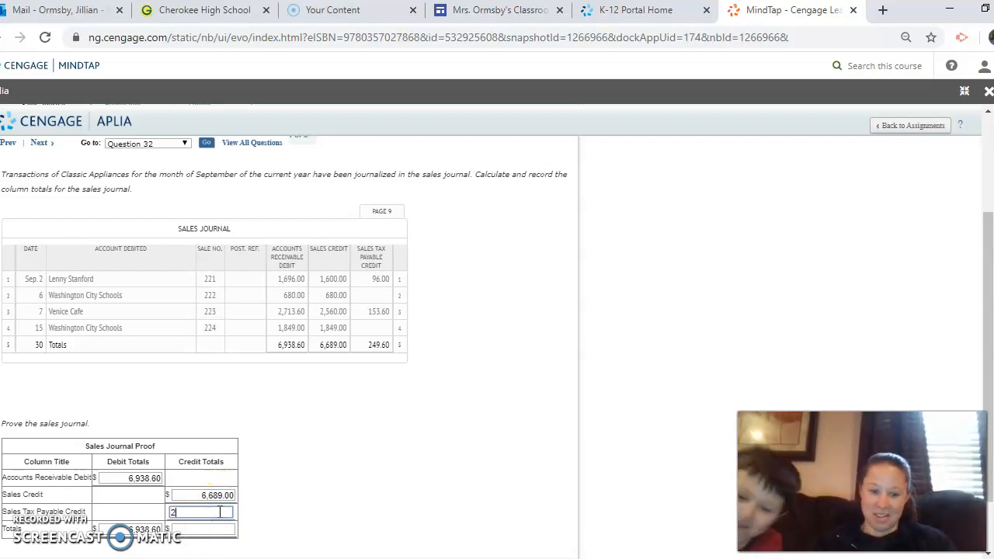
{"action": "type", "text": "49.60"}
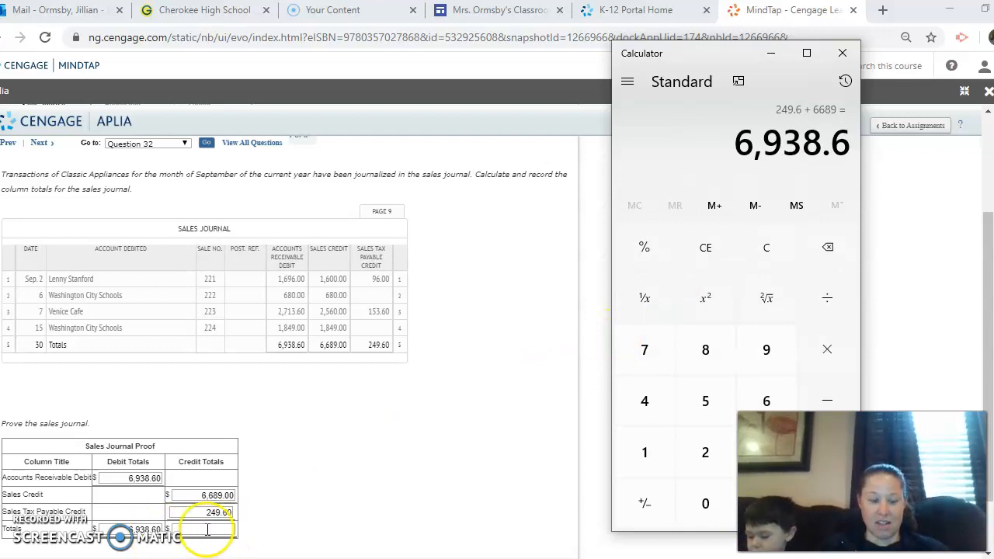
{"action": "left_click", "coordinate": [841, 53]}
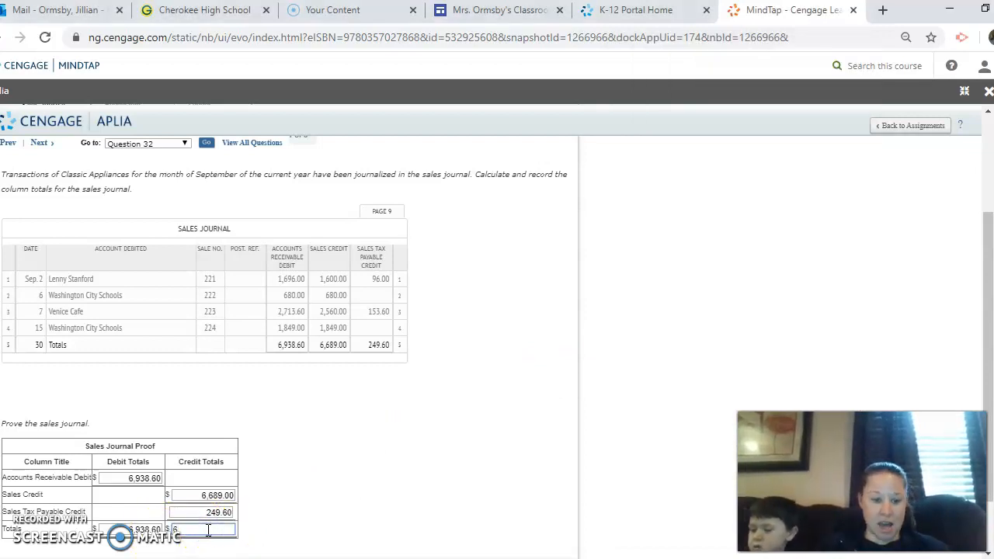
{"action": "type", "text": "6938.60"}
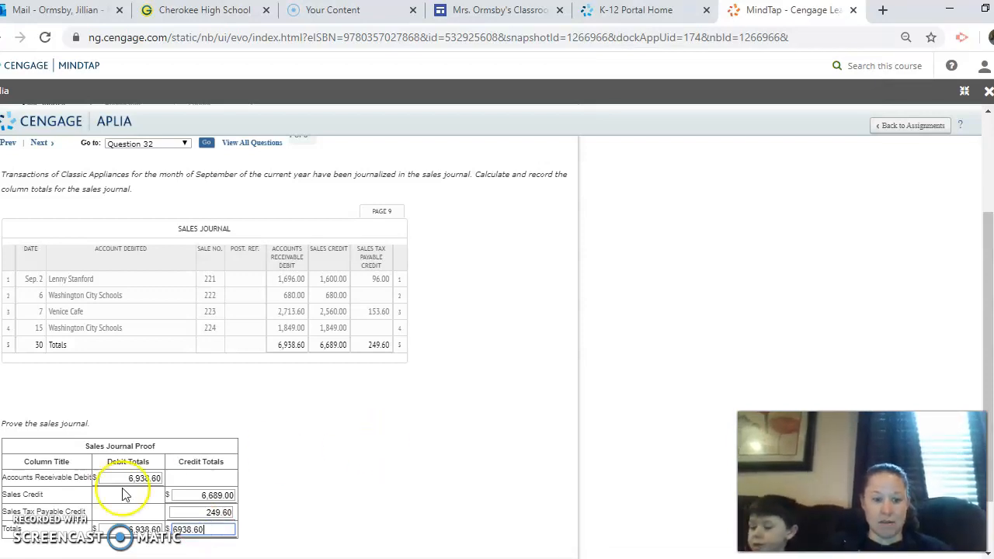
{"action": "mouse_move", "coordinate": [314, 465]}
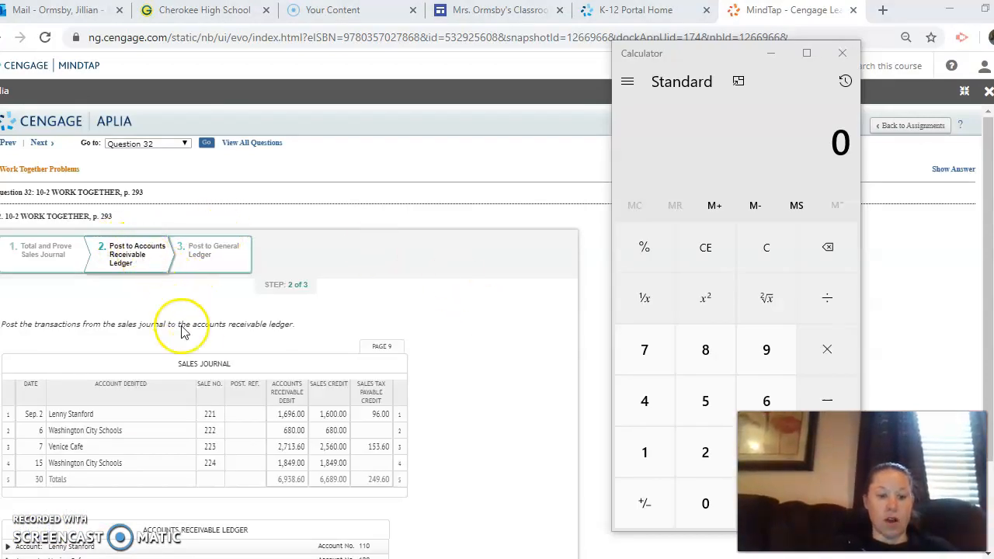
{"action": "mouse_move", "coordinate": [142, 301]}
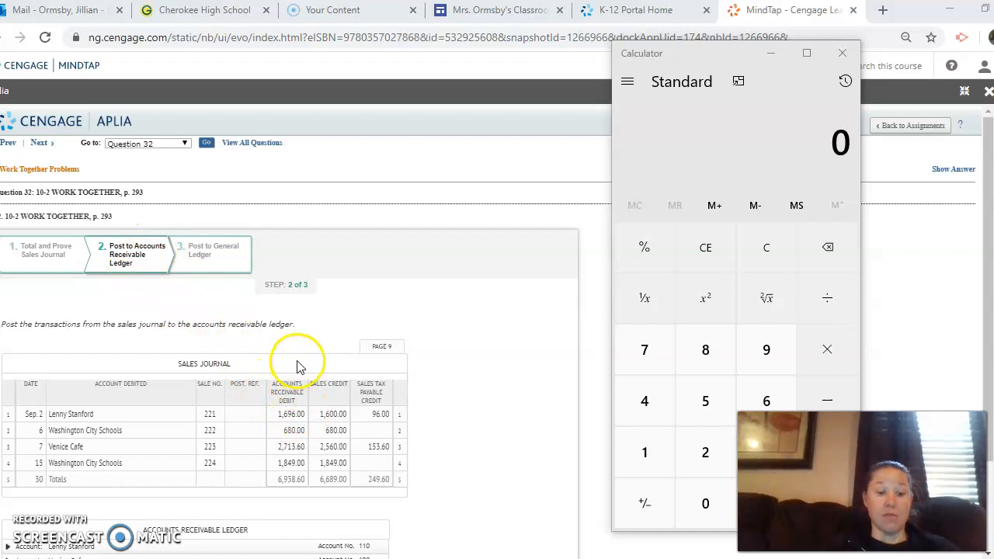
{"action": "mouse_move", "coordinate": [108, 381]}
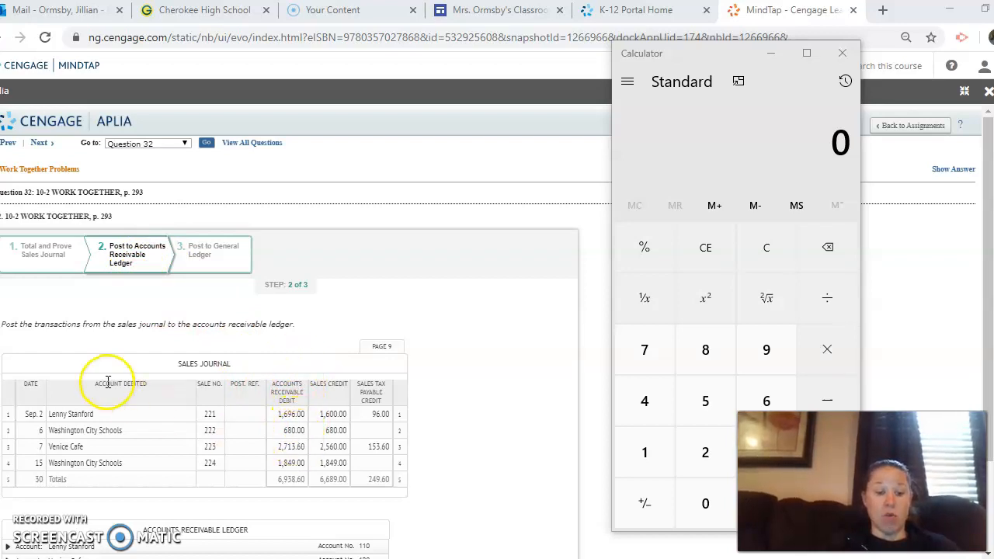
{"action": "left_click", "coordinate": [841, 53]}
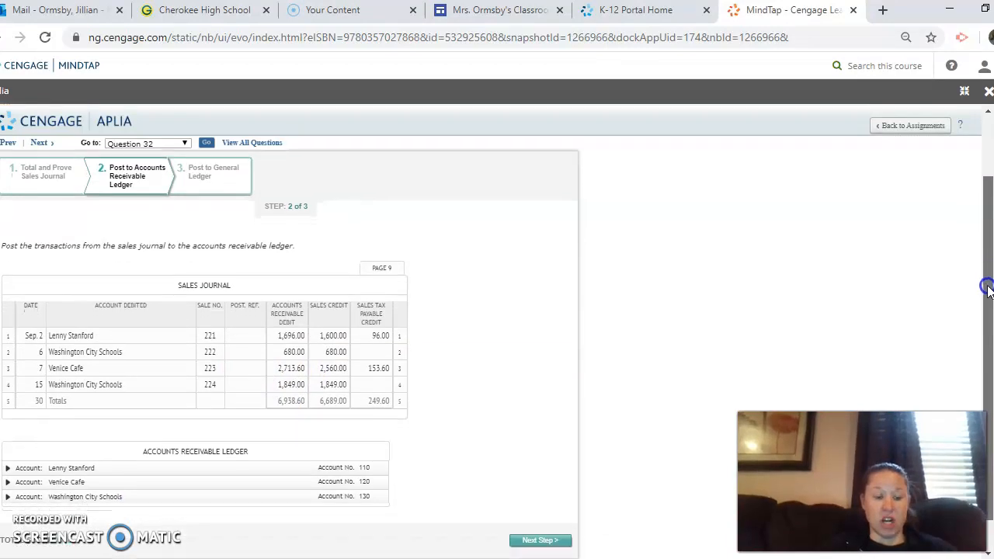
{"action": "scroll", "scroll_direction": "down", "scroll_amount": 3}
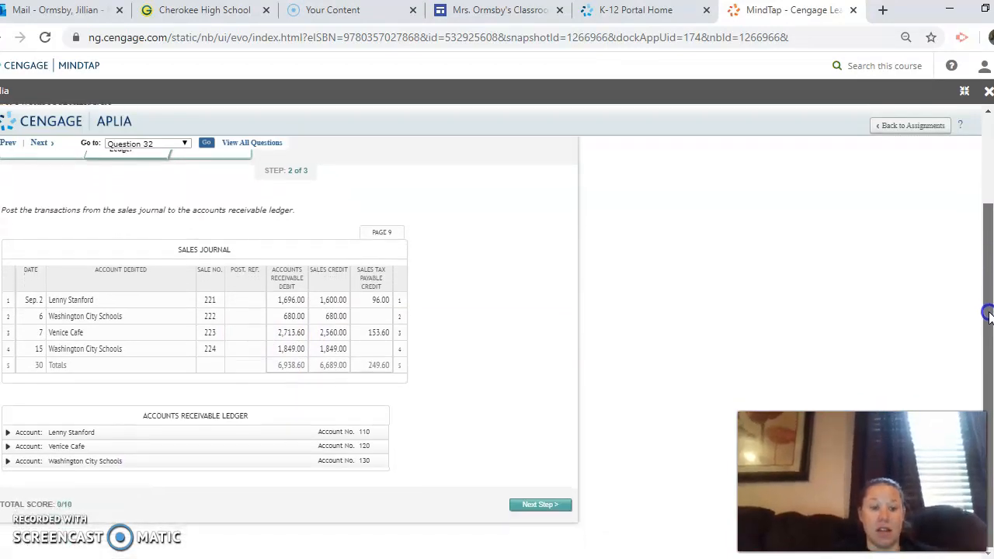
{"action": "mouse_move", "coordinate": [143, 349]}
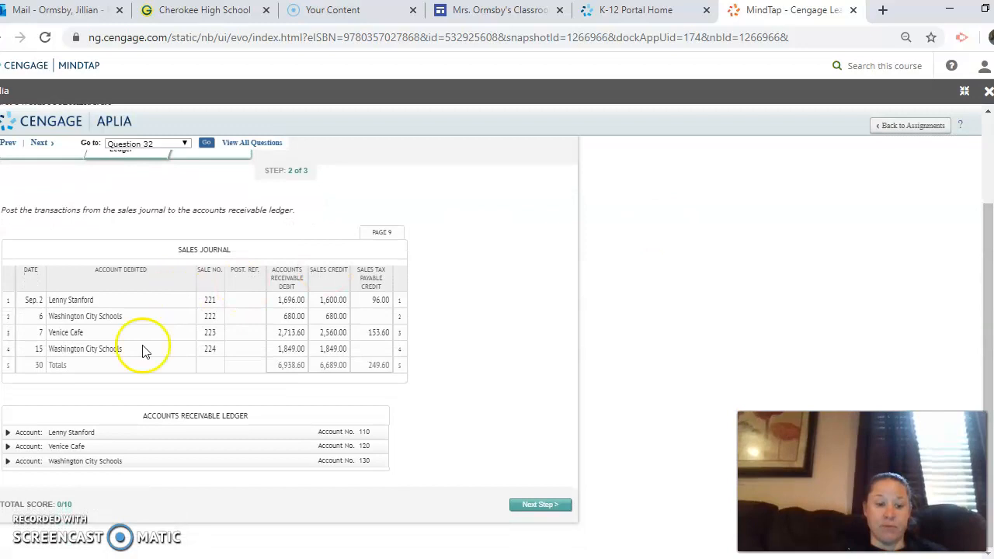
{"action": "left_click", "coordinate": [8, 432]}
{"action": "type", "text": "2"}
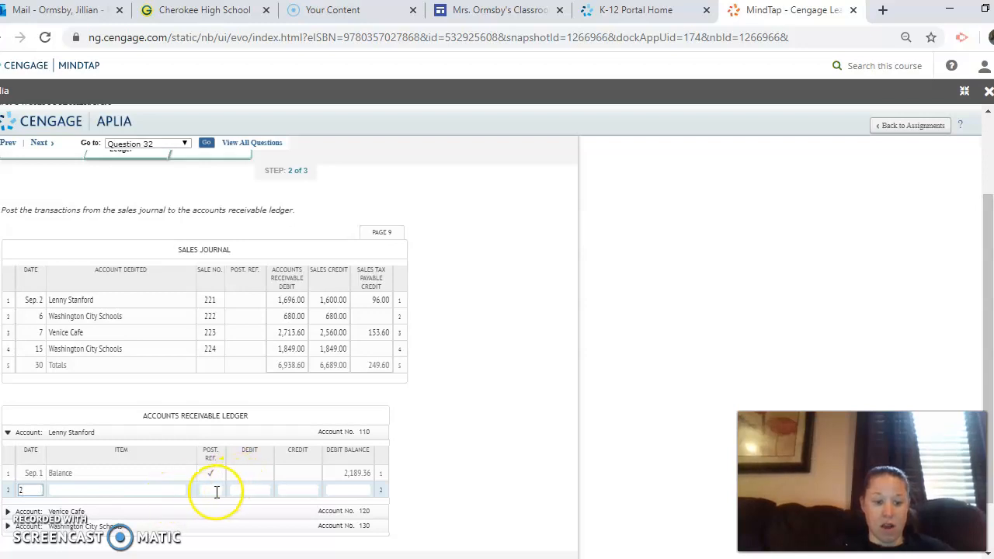
{"action": "type", "text": "5"}
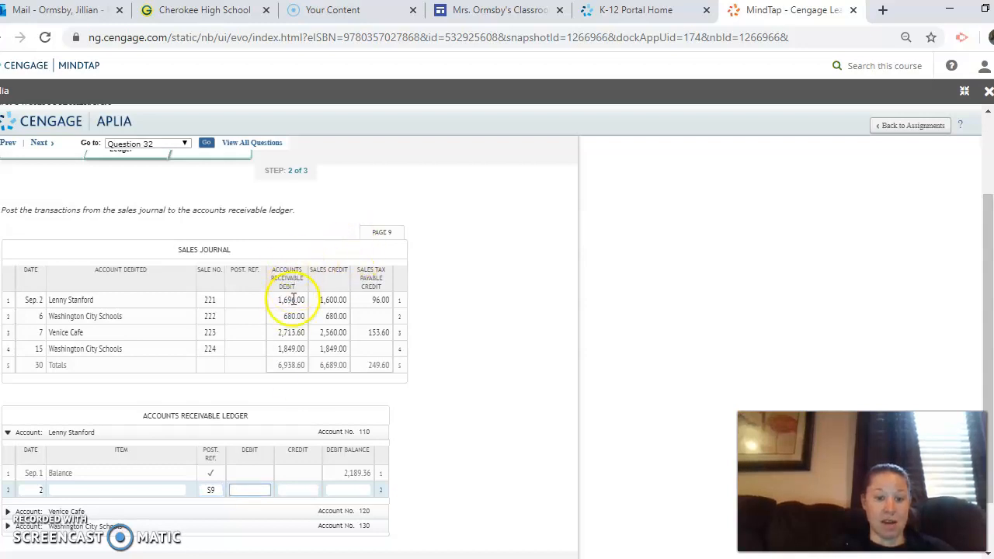
{"action": "type", "text": "5"}
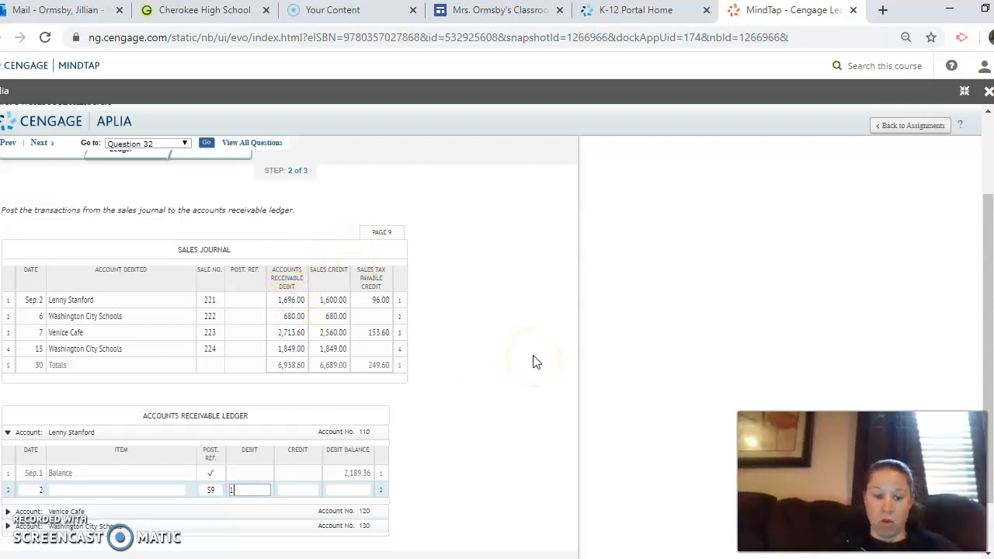
{"action": "type", "text": "1696"}
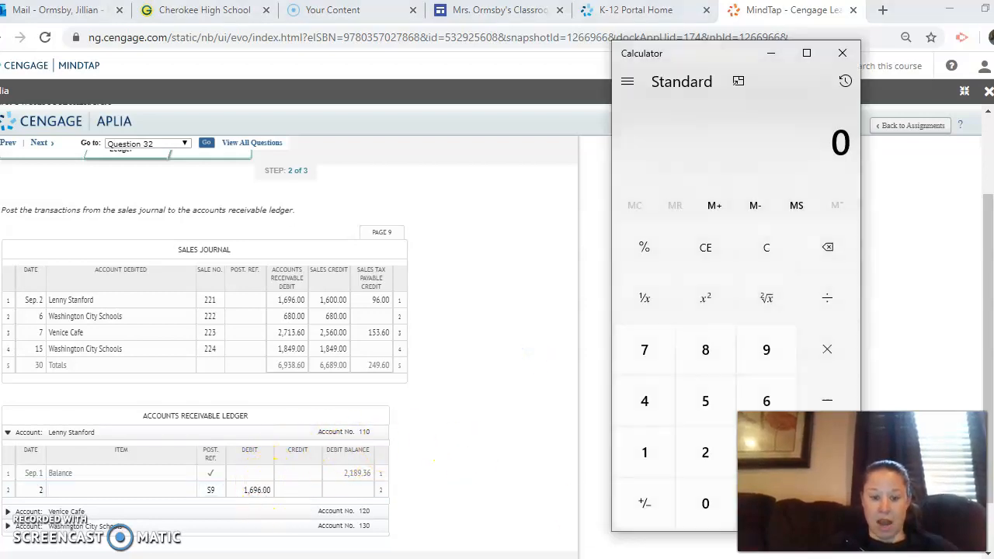
{"action": "left_click", "coordinate": [705, 452]}
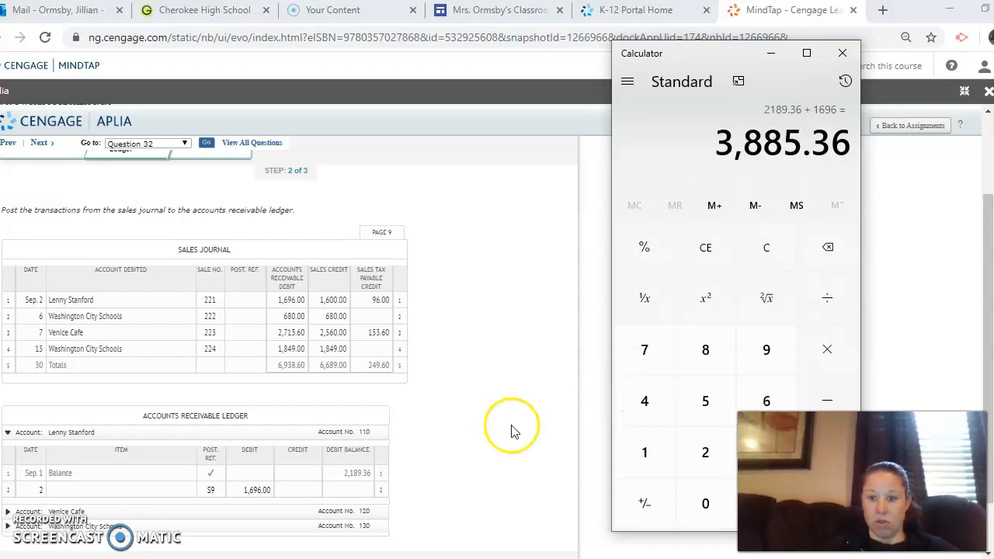
{"action": "mouse_move", "coordinate": [361, 505]}
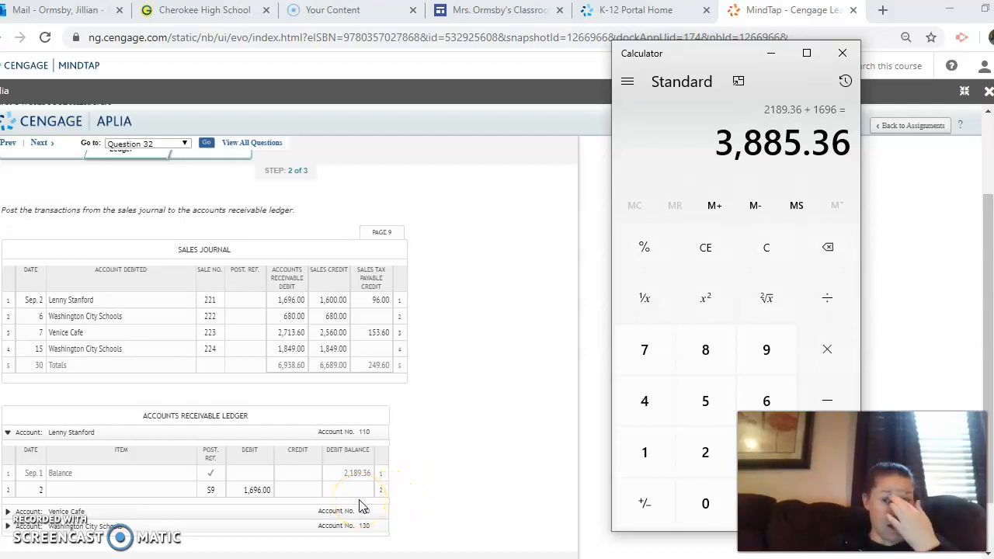
{"action": "left_click", "coordinate": [354, 489]}
{"action": "type", "text": "3885.36"}
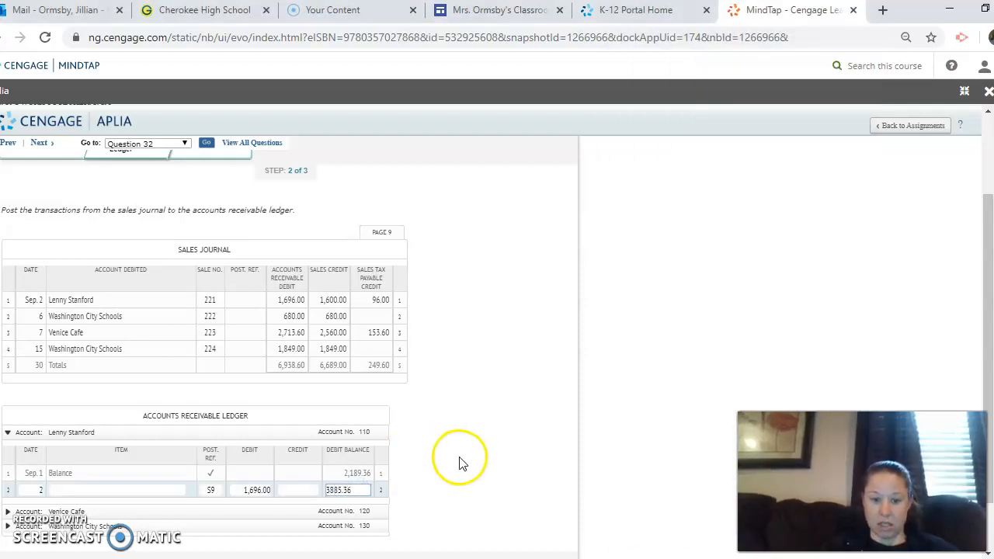
{"action": "left_click", "coordinate": [244, 299]}
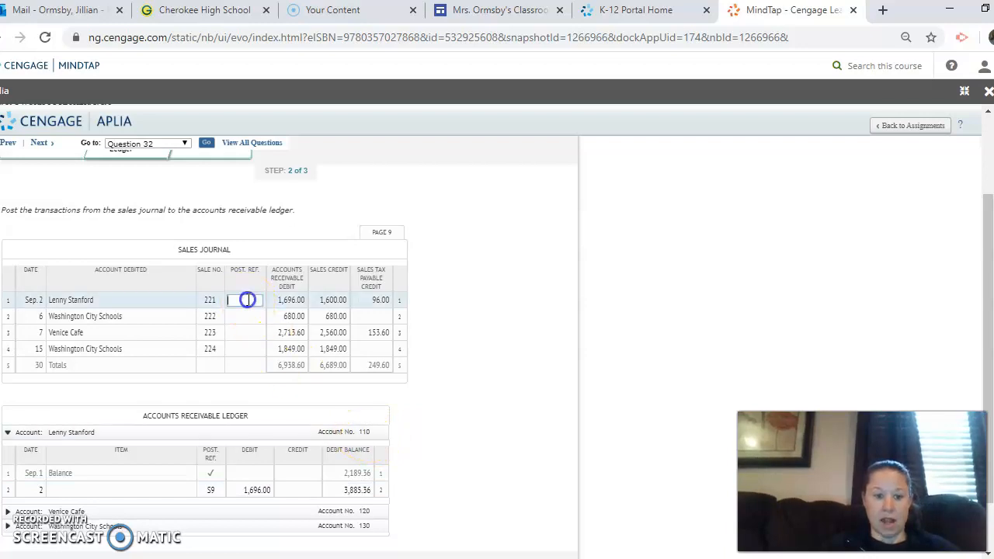
{"action": "type", "text": "110"}
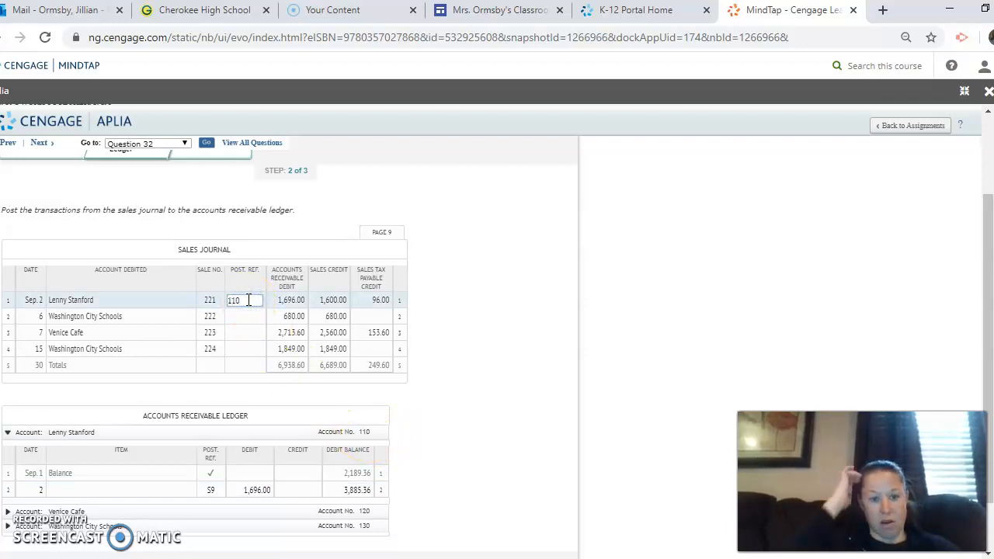
{"action": "mouse_move", "coordinate": [163, 314]}
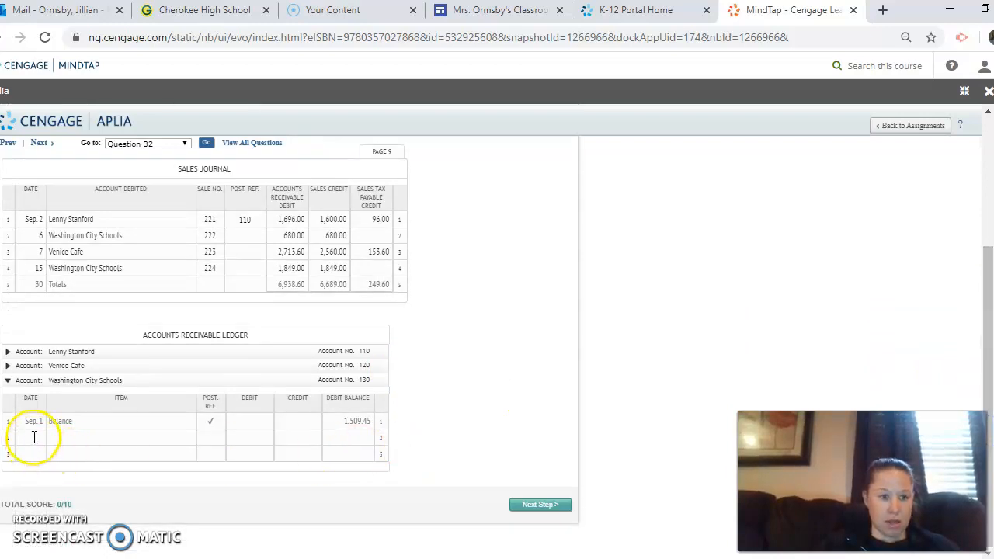
Post the Sep. 6 sale to Washington City Schools (130) with its new balance
{"action": "type", "text": "6"}
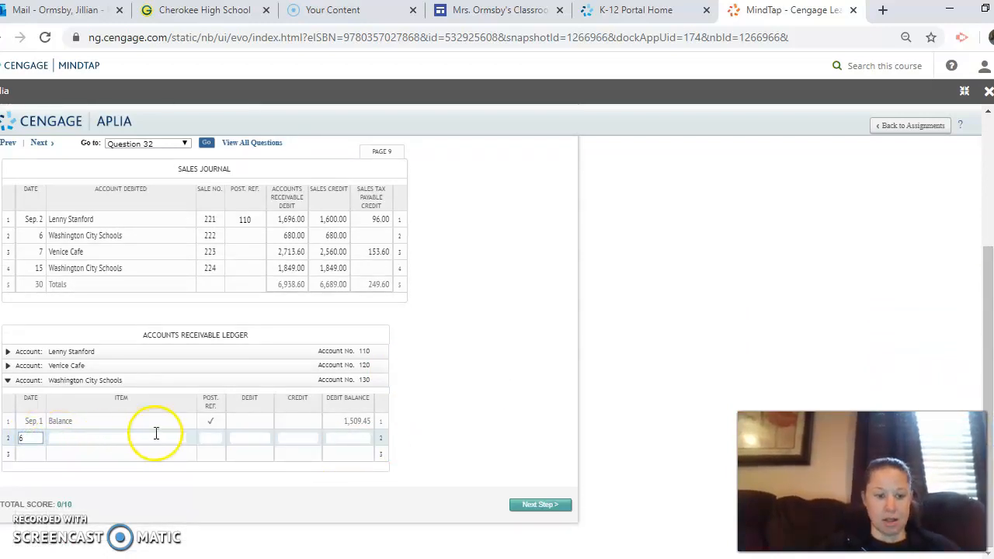
{"action": "left_click", "coordinate": [211, 437]}
{"action": "type", "text": "S9"}
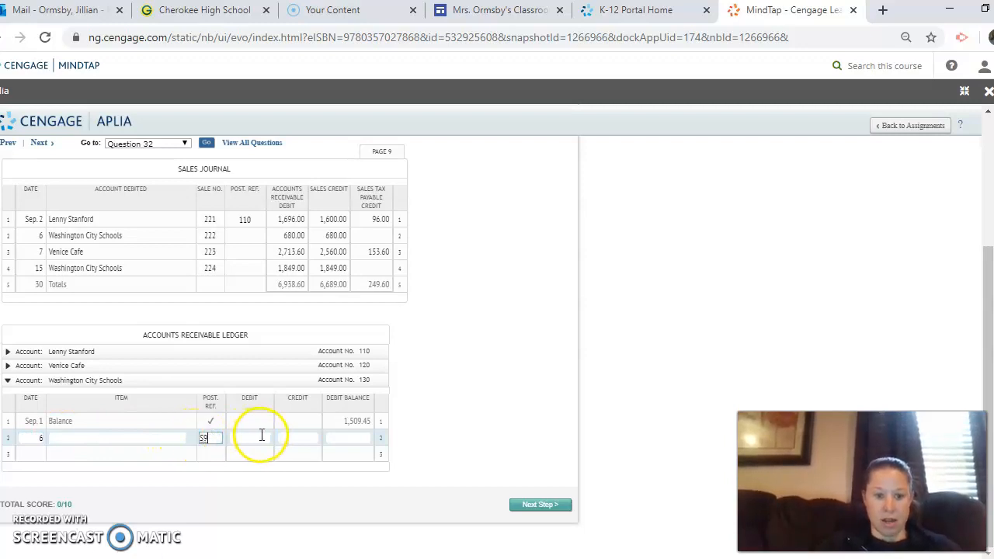
{"action": "type", "text": "680.00"}
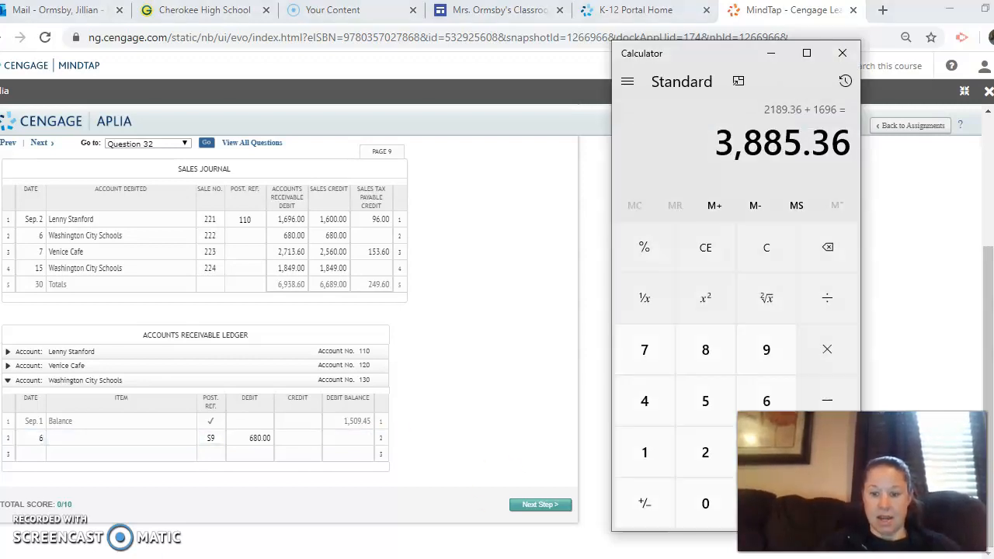
{"action": "left_click", "coordinate": [765, 247]}
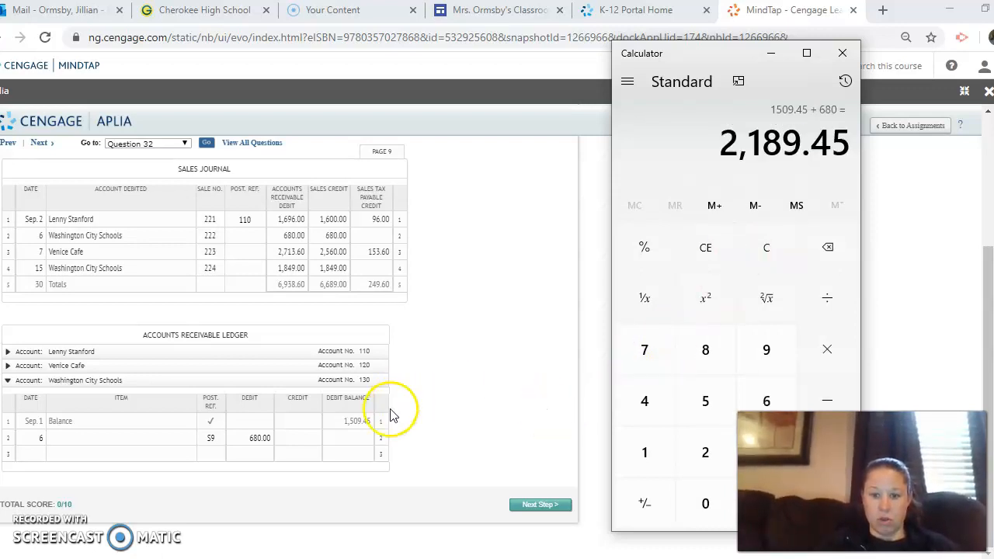
{"action": "left_click", "coordinate": [351, 436]}
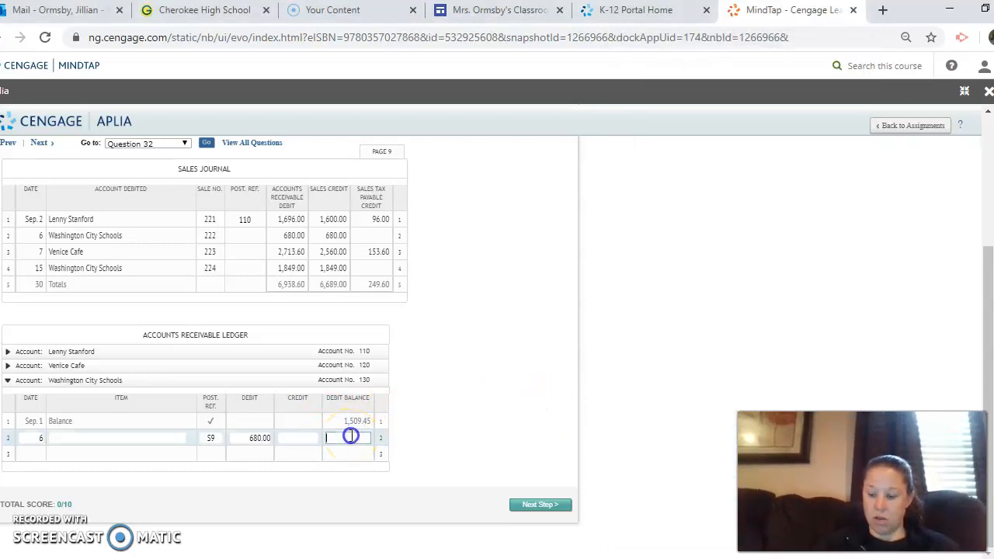
{"action": "type", "text": "2189"}
{"action": "left_click", "coordinate": [245, 235]}
{"action": "type", "text": "130"}
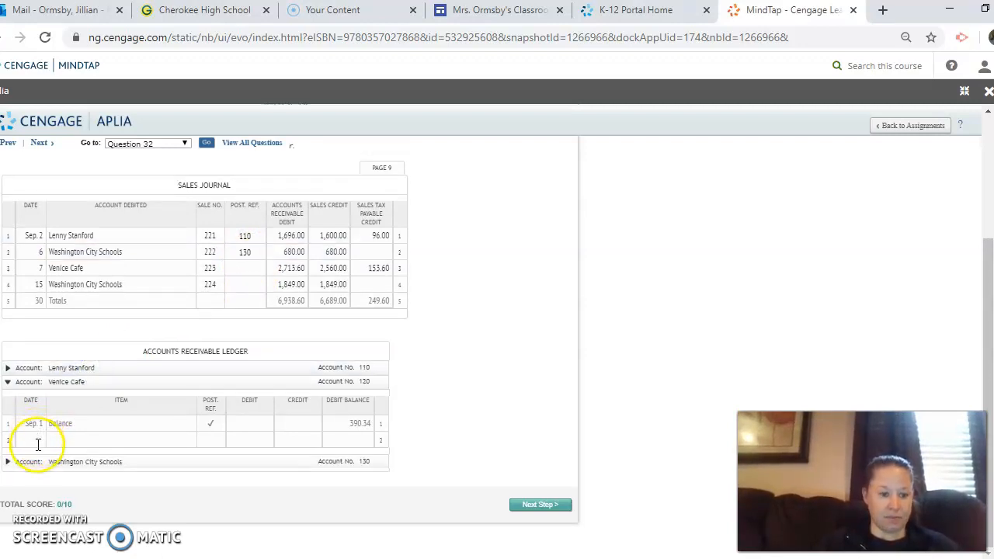
Enter Venice Cafe's Sep. 7 row with S9 and debit 2,713.60
{"action": "left_click", "coordinate": [37, 440]}
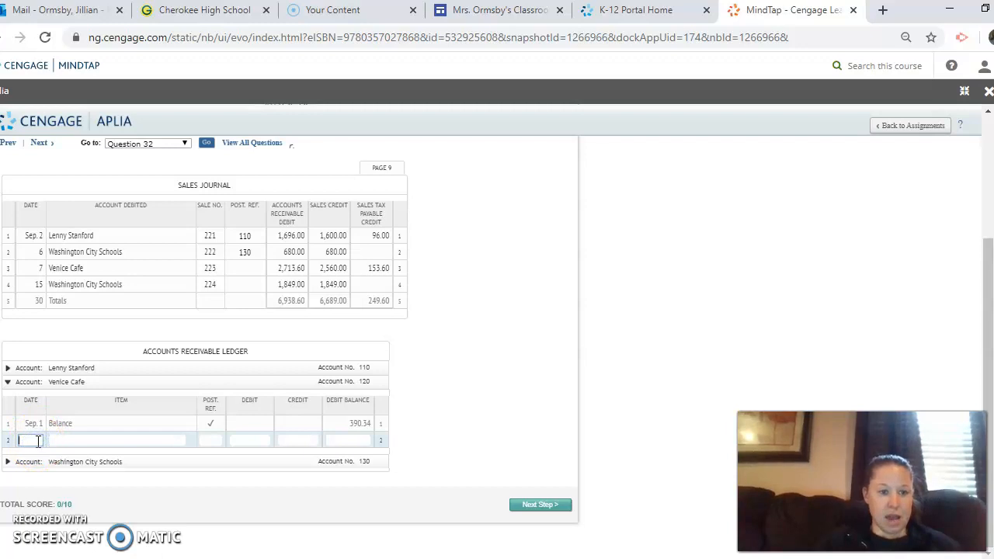
{"action": "type", "text": "7"}
{"action": "left_click", "coordinate": [211, 440]}
{"action": "type", "text": "S"}
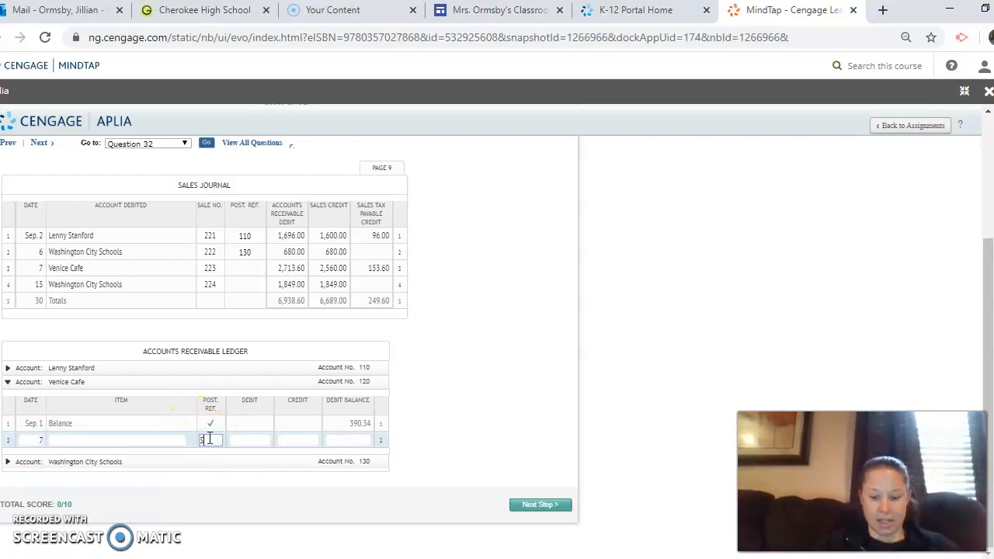
{"action": "left_click", "coordinate": [249, 440]}
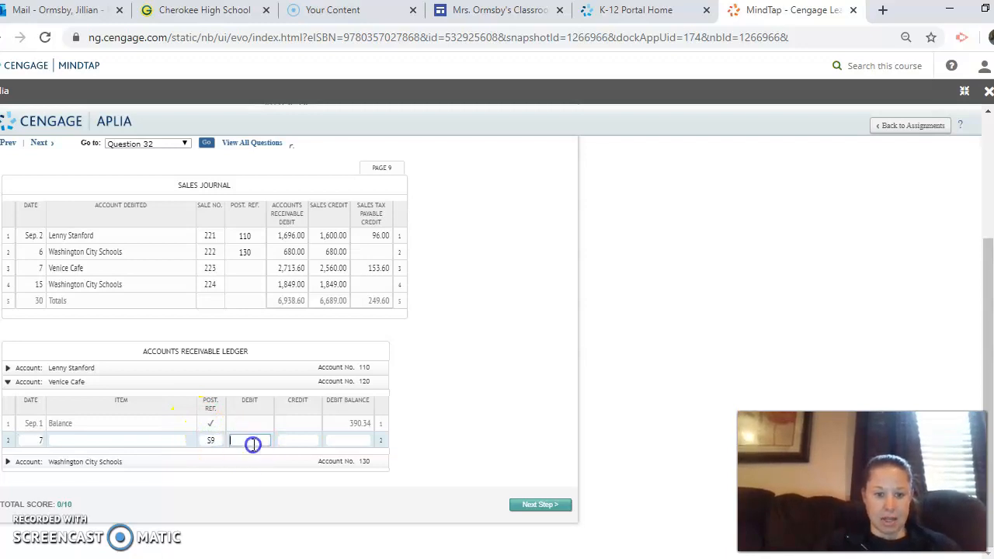
{"action": "type", "text": "2"}
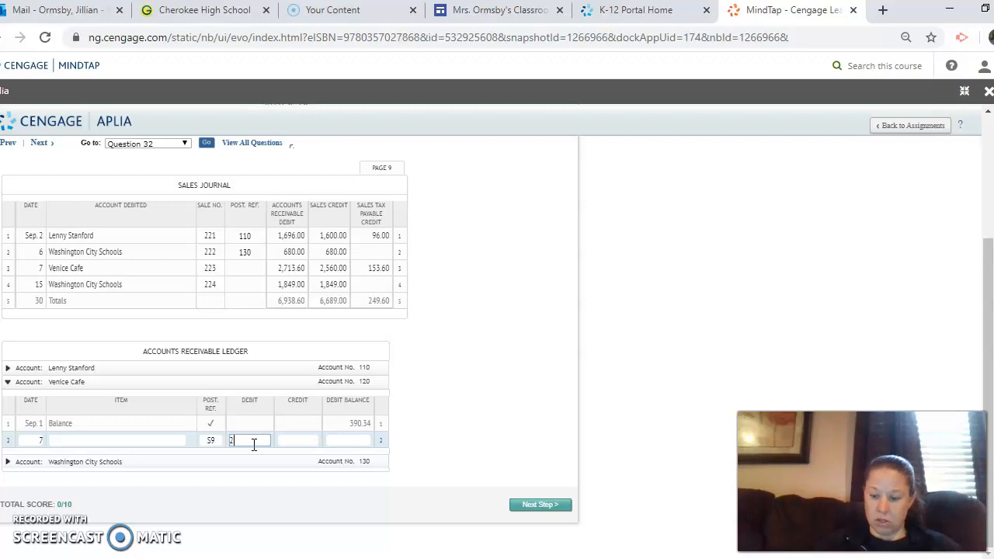
{"action": "type", "text": "713.60"}
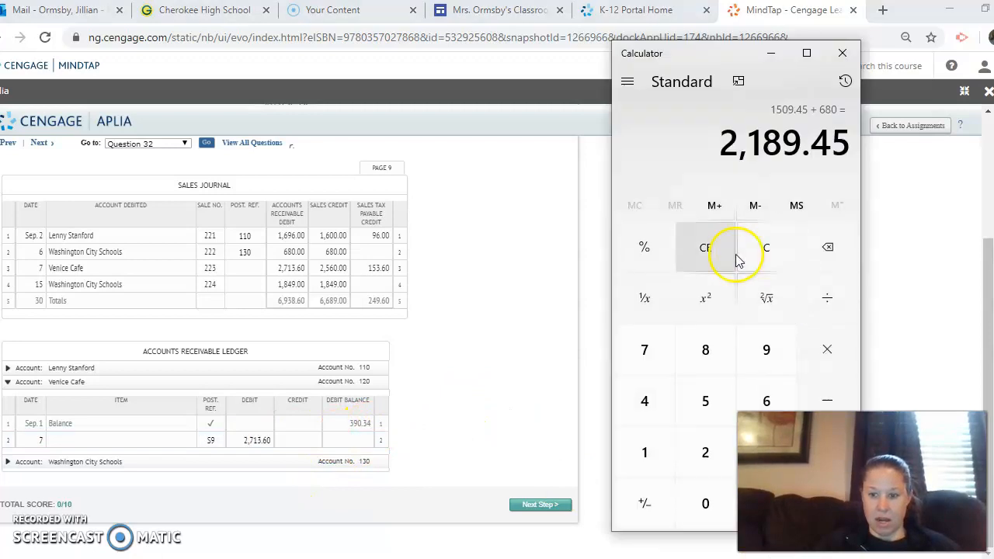
Compute and enter the 3,103.94 balance, and record 120 in the journal
{"action": "left_click", "coordinate": [766, 247]}
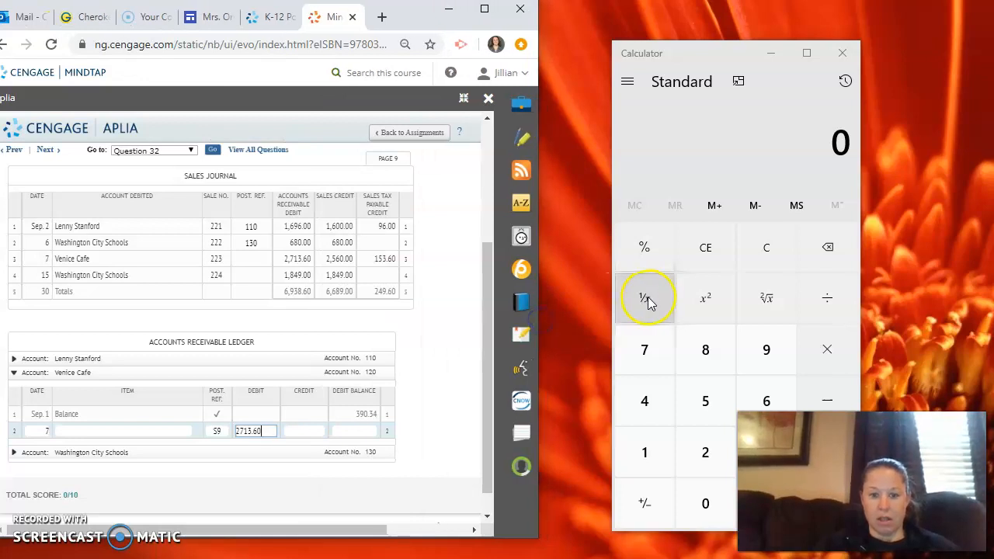
{"action": "mouse_move", "coordinate": [826, 247]}
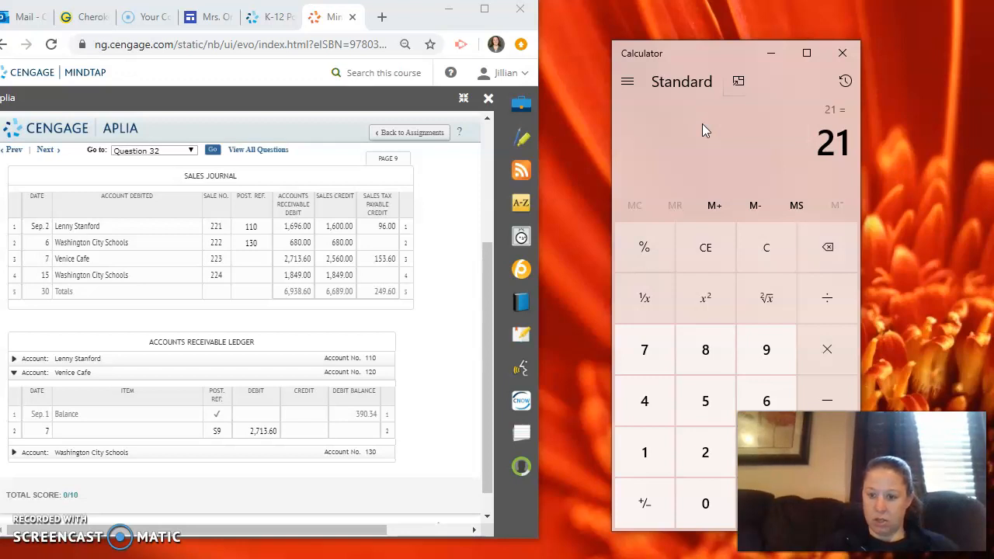
{"action": "left_click", "coordinate": [766, 246]}
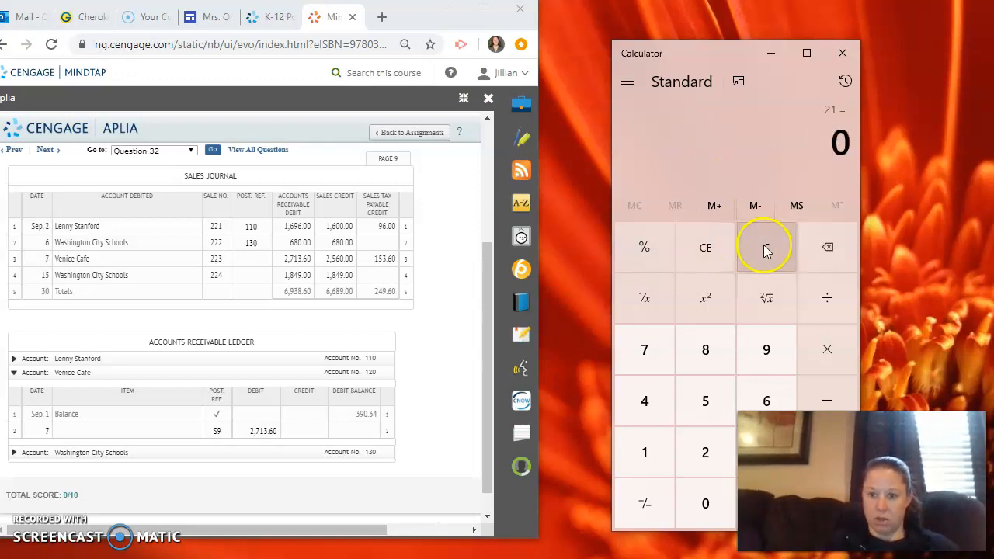
{"action": "left_click", "coordinate": [644, 349]}
{"action": "type", "text": "390.34"}
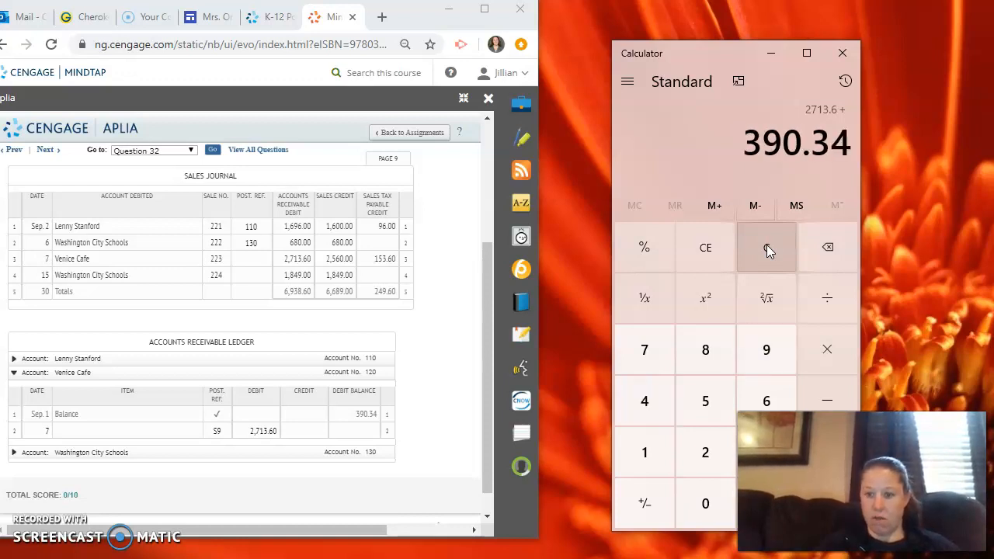
{"action": "left_click", "coordinate": [767, 246]}
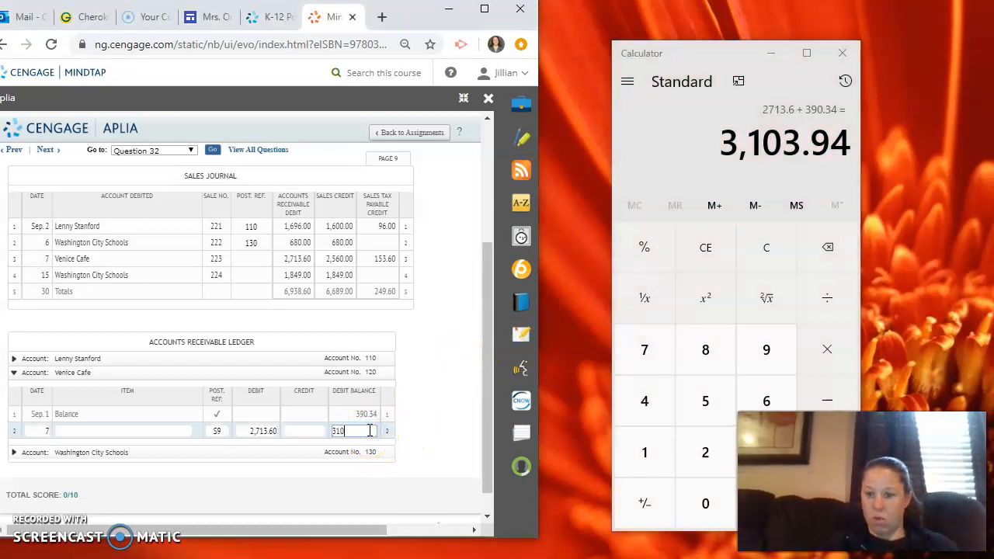
{"action": "type", "text": "3103.94"}
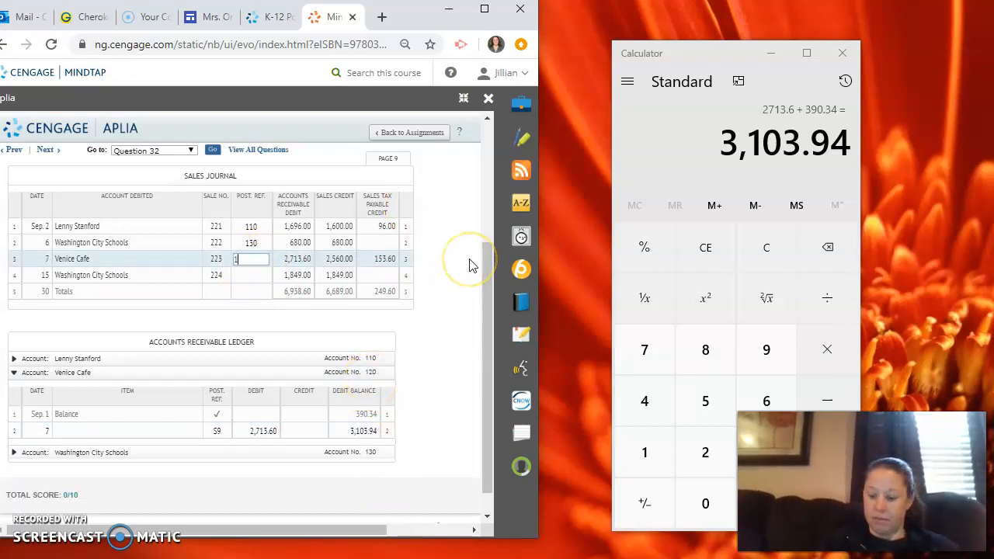
{"action": "type", "text": "120"}
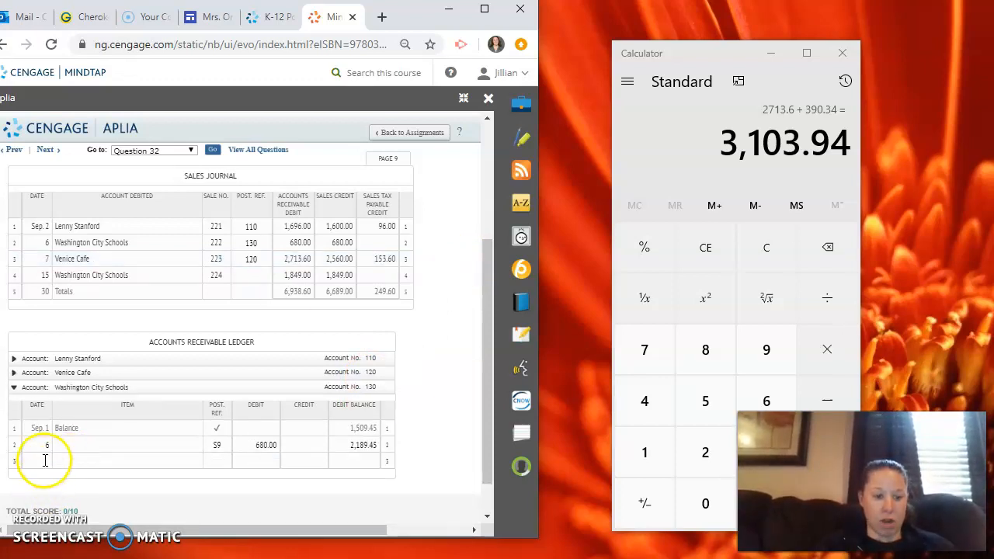
Enter Washington City Schools' Sep. 15 row: S9, debit 1,849.00, and the updated balance
{"action": "type", "text": "15"}
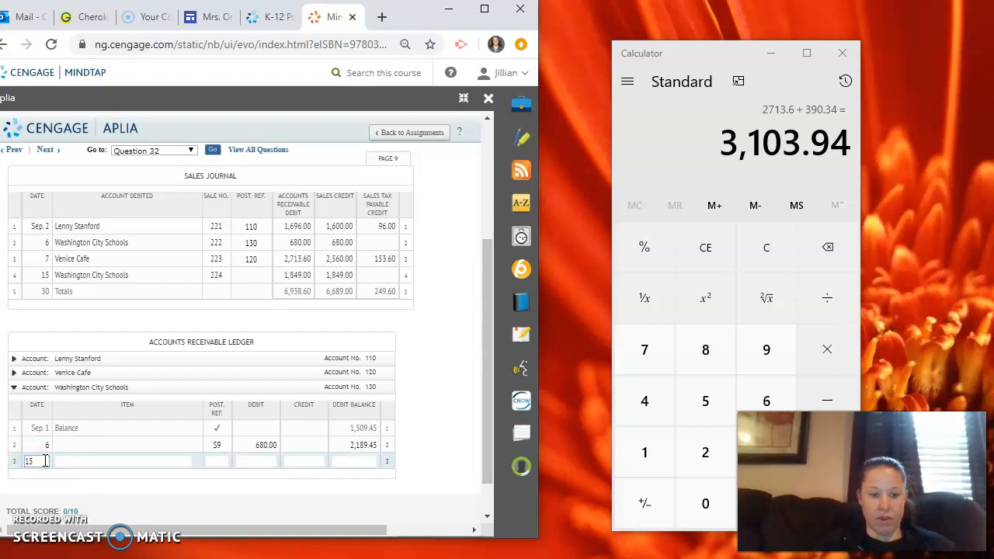
{"action": "left_click", "coordinate": [217, 460]}
{"action": "type", "text": "S9"}
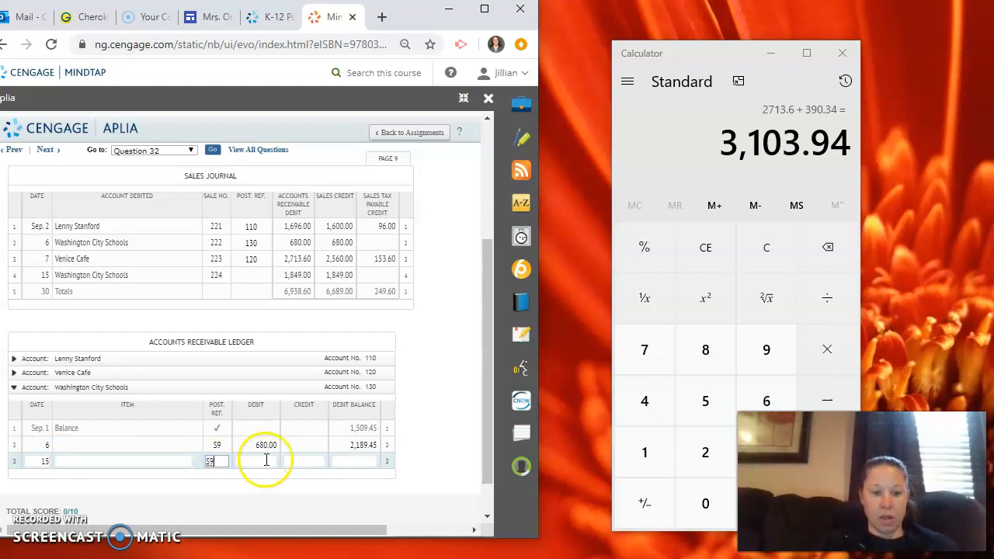
{"action": "type", "text": "1"}
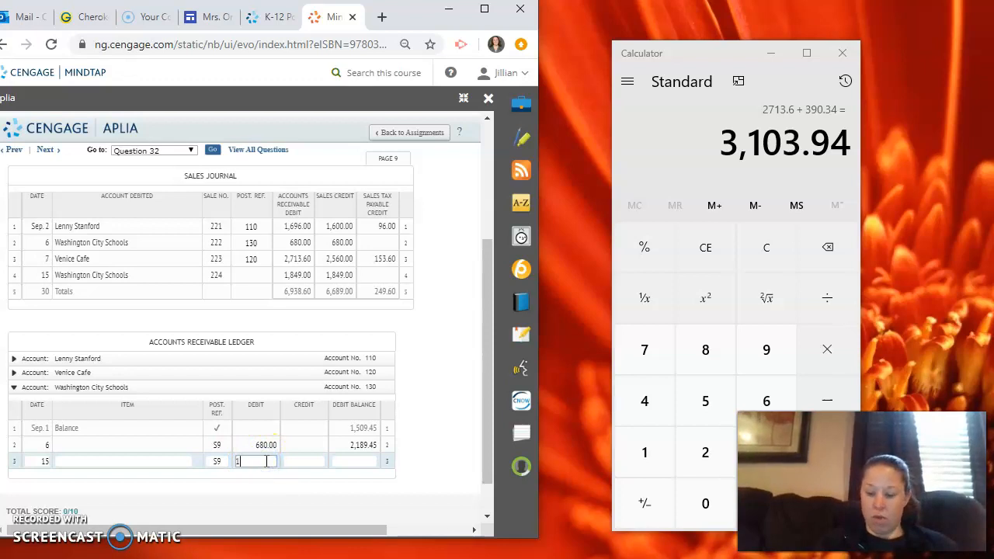
{"action": "type", "text": "849"}
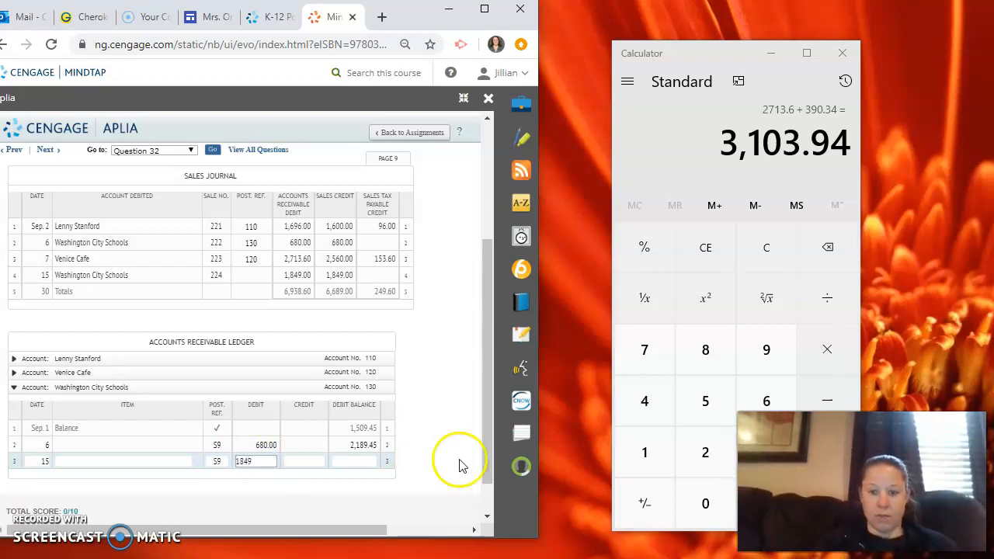
{"action": "left_click", "coordinate": [766, 247]}
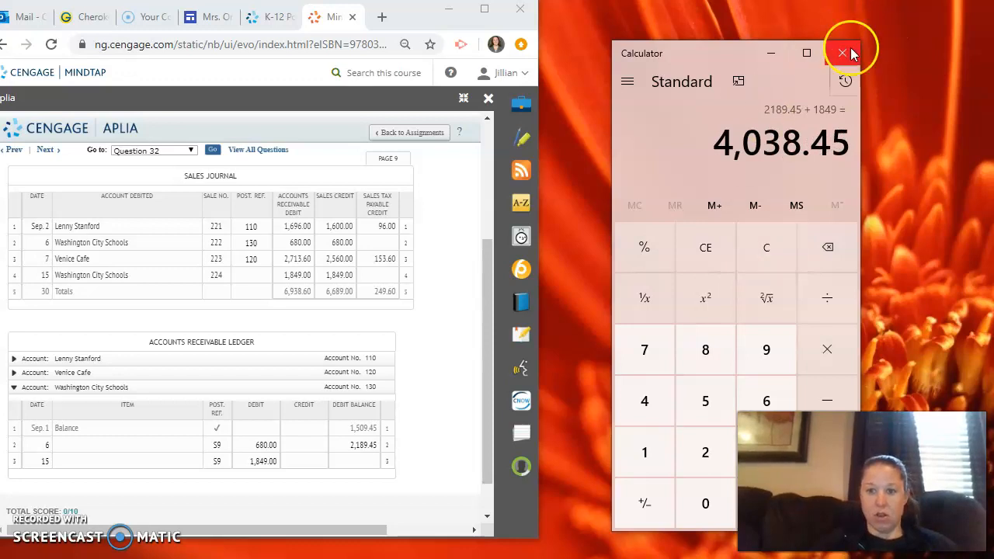
{"action": "mouse_move", "coordinate": [381, 450]}
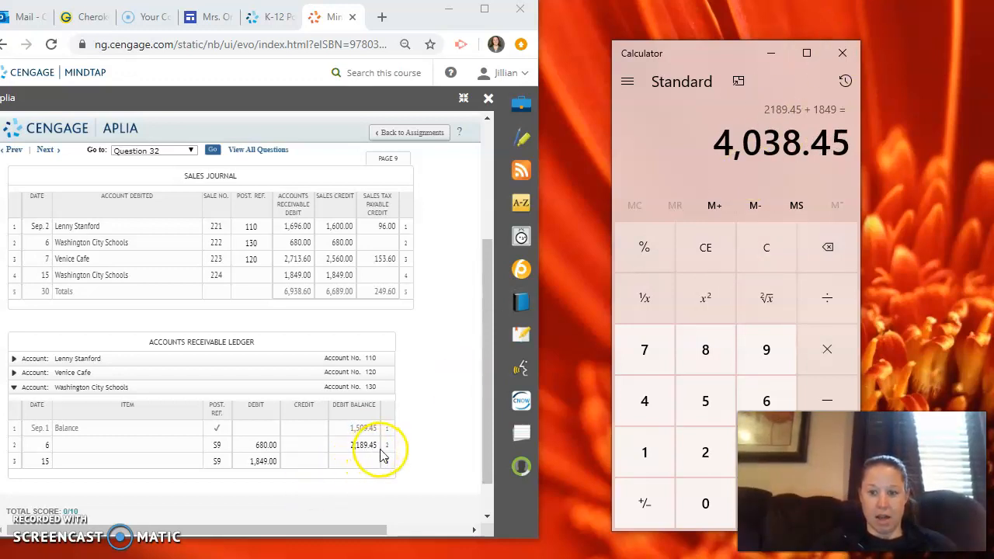
{"action": "left_click", "coordinate": [360, 461]}
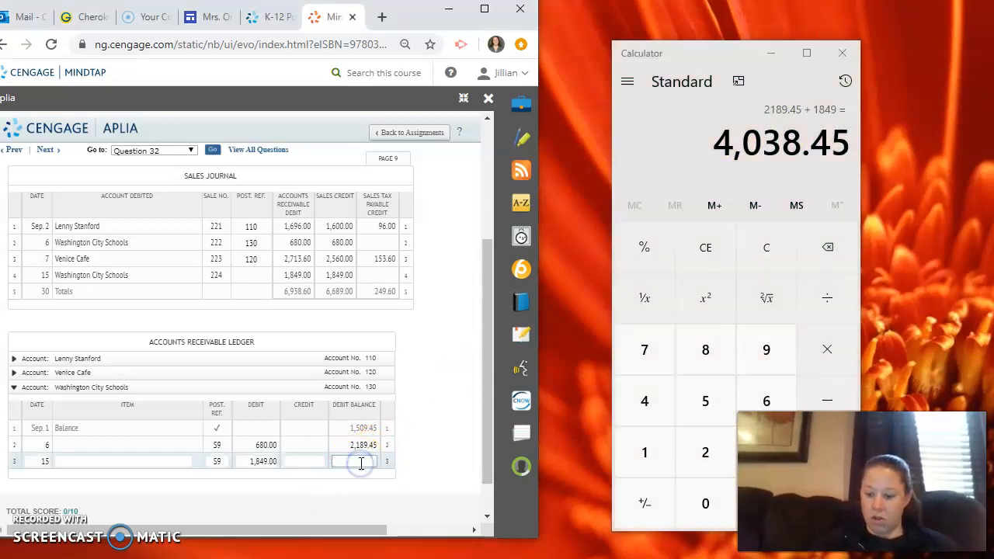
{"action": "type", "text": "408"}
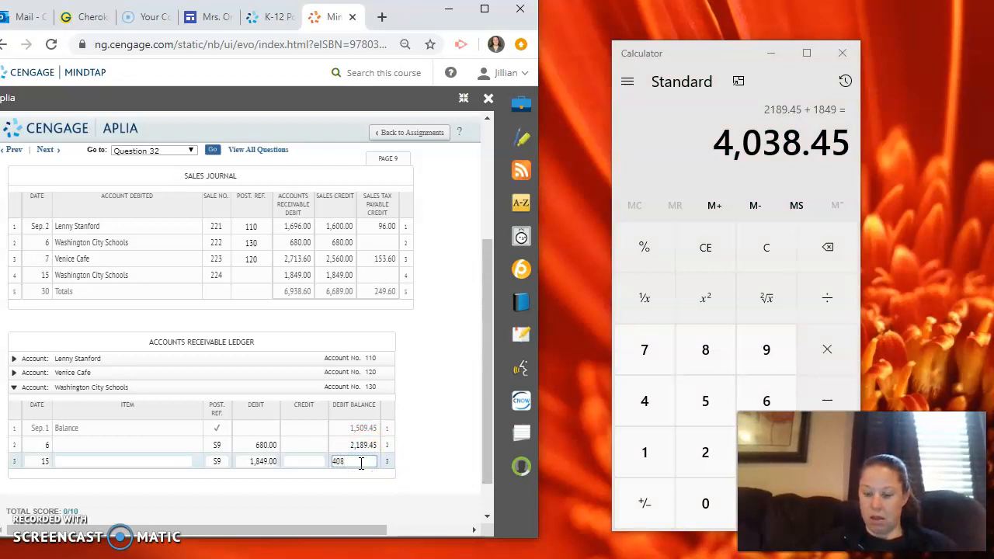
{"action": "type", "text": "038.4"}
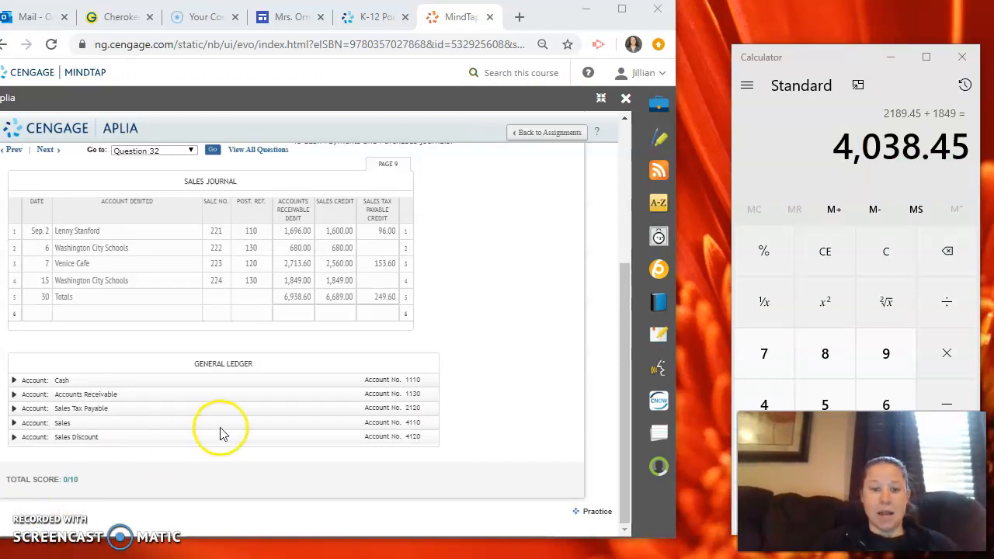
{"action": "mouse_move", "coordinate": [458, 239]}
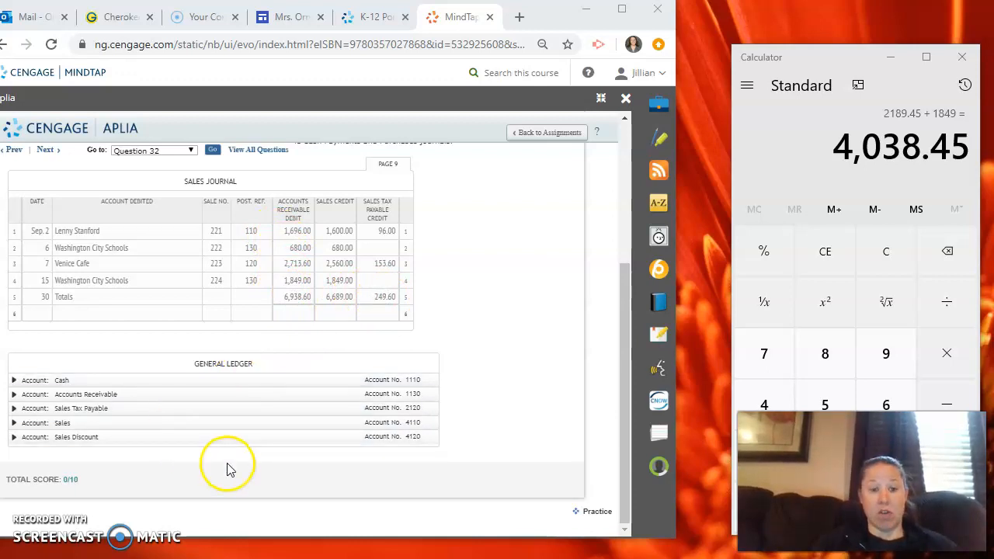
{"action": "mouse_move", "coordinate": [230, 468]}
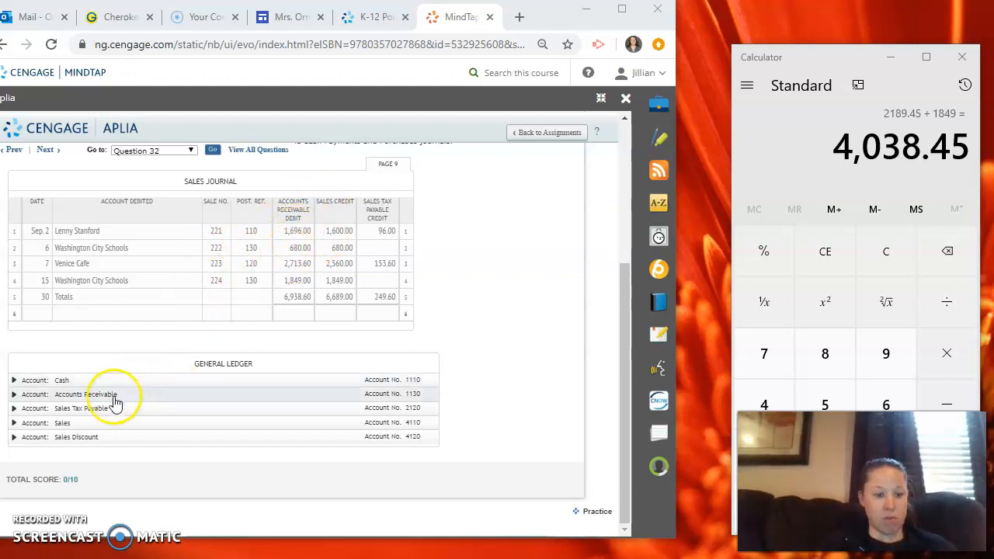
Expand Accounts Receivable and enter a Sep. 30 S9 debit of 6,938.60
{"action": "left_click", "coordinate": [13, 393]}
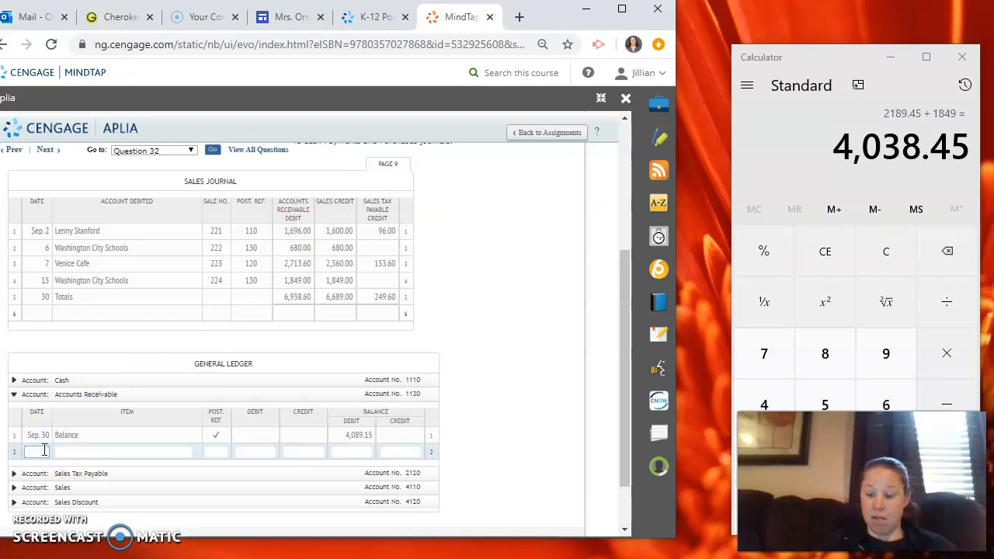
{"action": "type", "text": "30"}
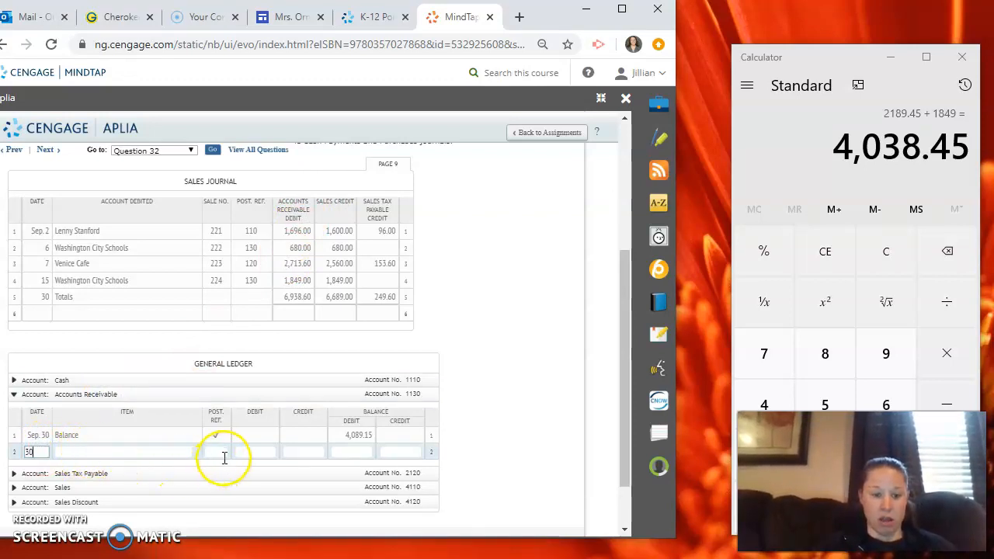
{"action": "type", "text": "5"}
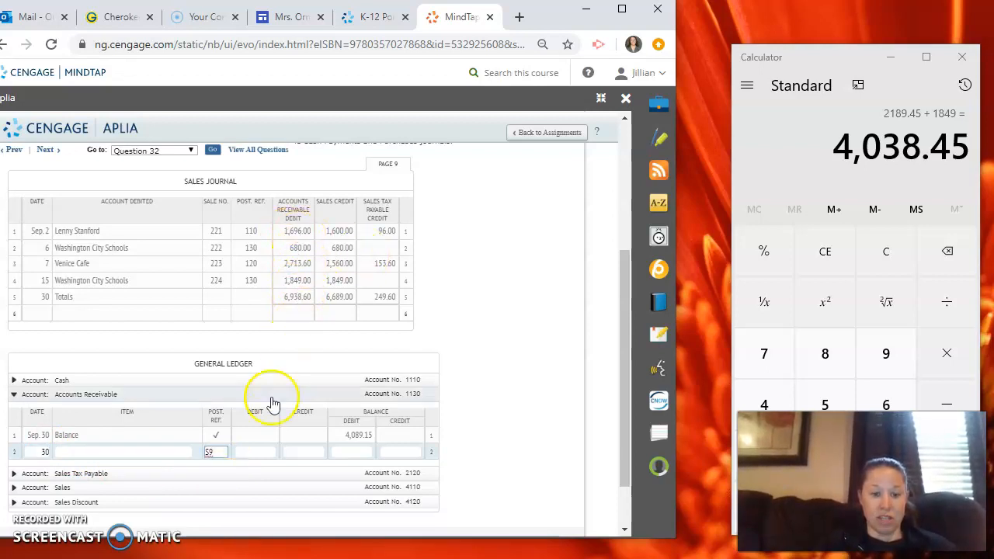
{"action": "left_click", "coordinate": [255, 451]}
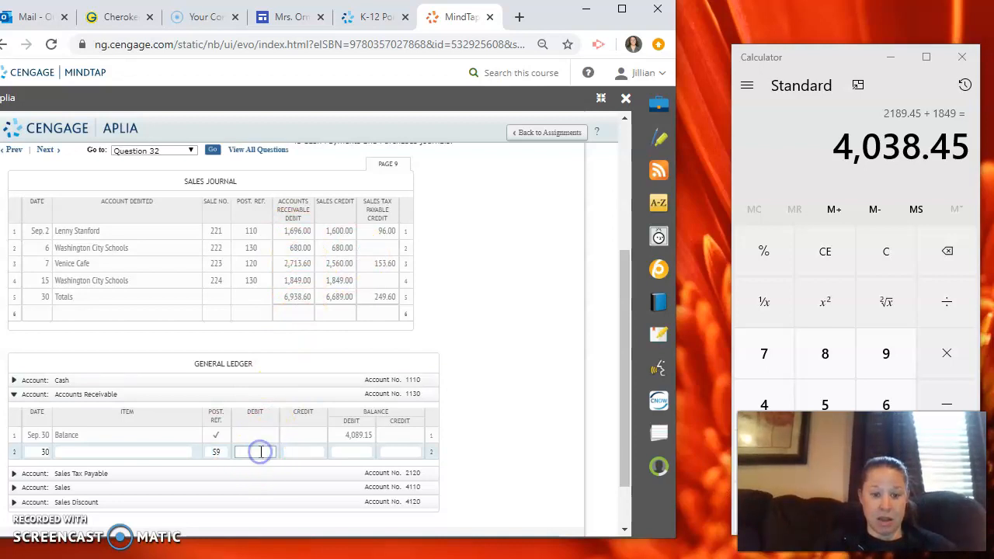
{"action": "type", "text": "6938.60"}
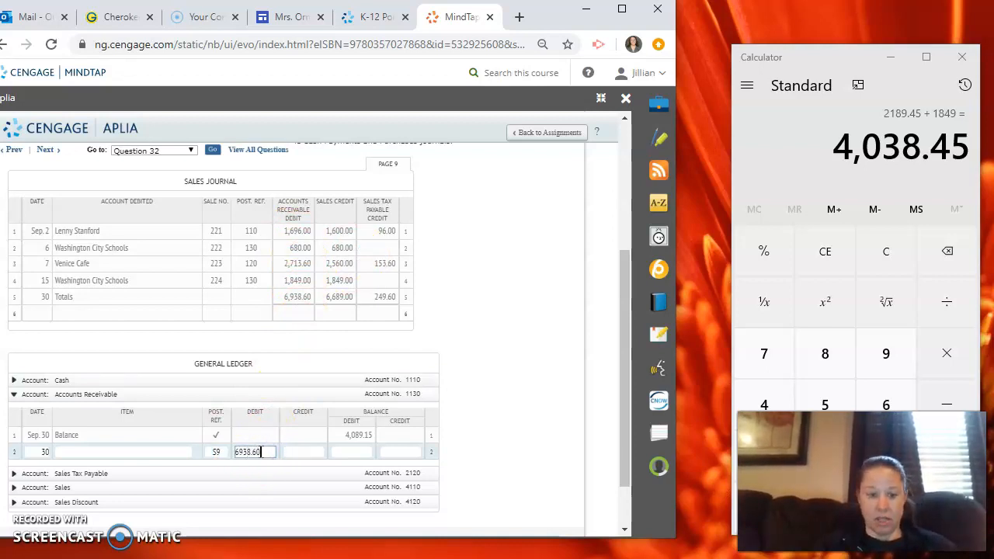
{"action": "mouse_move", "coordinate": [824, 251]}
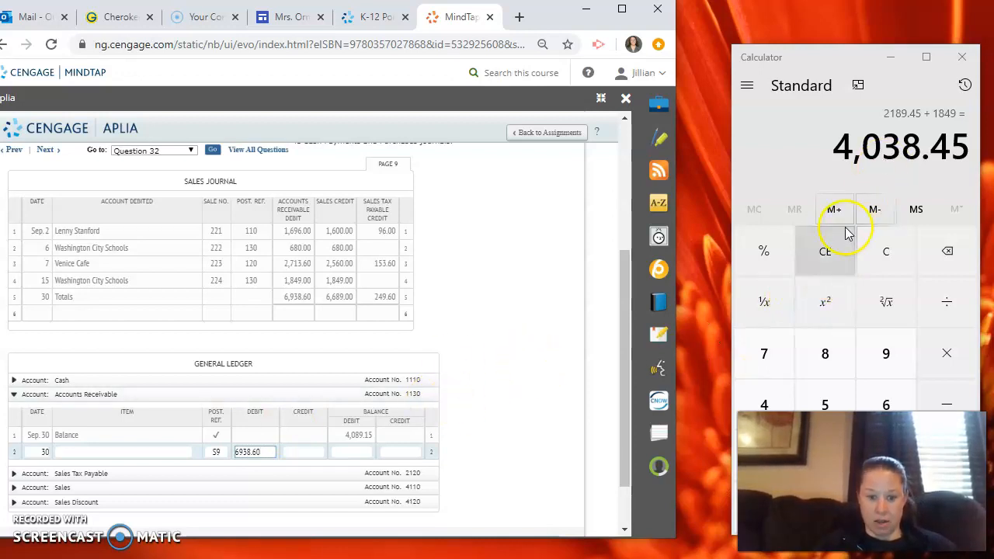
Compute the new balance in Calculator and enter 11,027.75
{"action": "left_click", "coordinate": [885, 251]}
{"action": "type", "text": "4"}
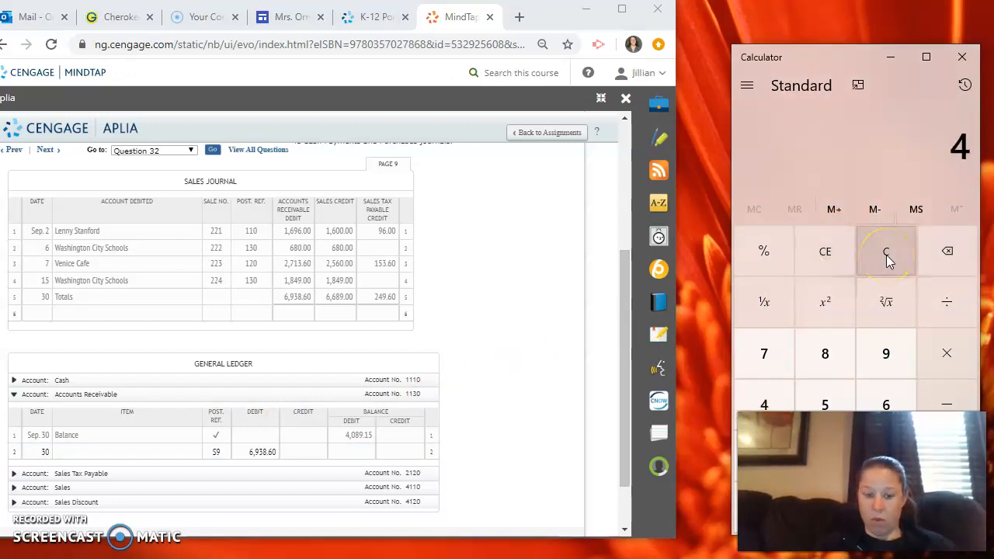
{"action": "left_click", "coordinate": [884, 354]}
{"action": "type", "text": "089.15 + 6938.6 ="}
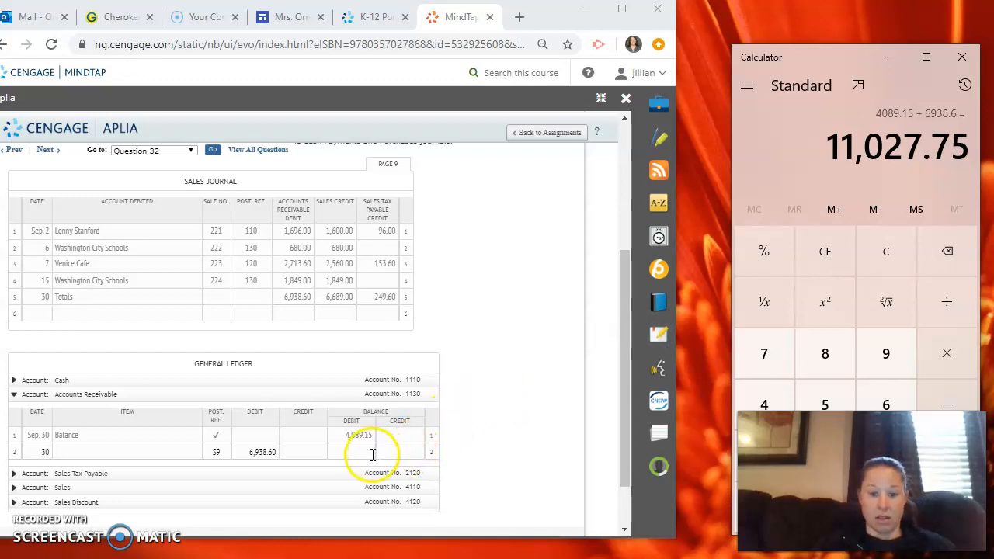
{"action": "type", "text": "110"}
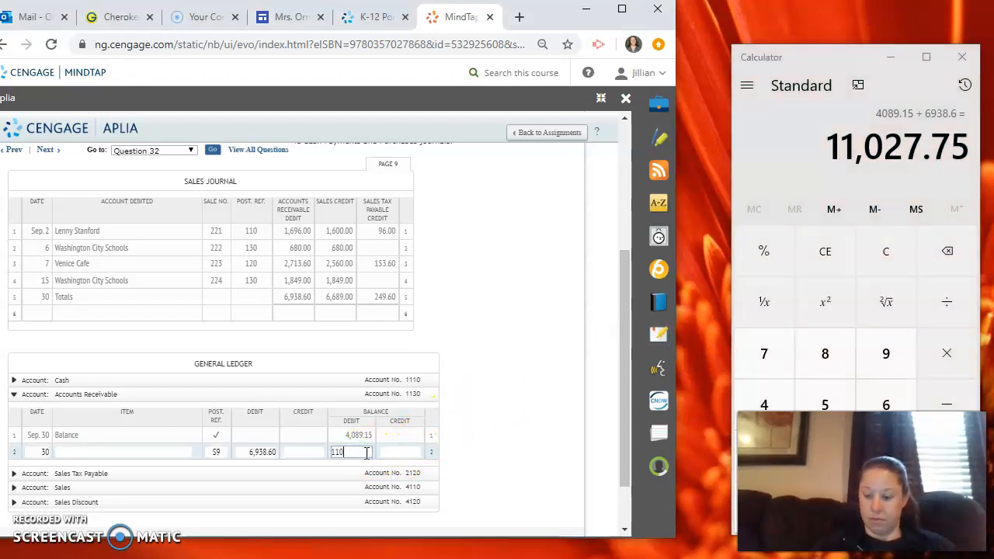
{"action": "type", "text": "11027"}
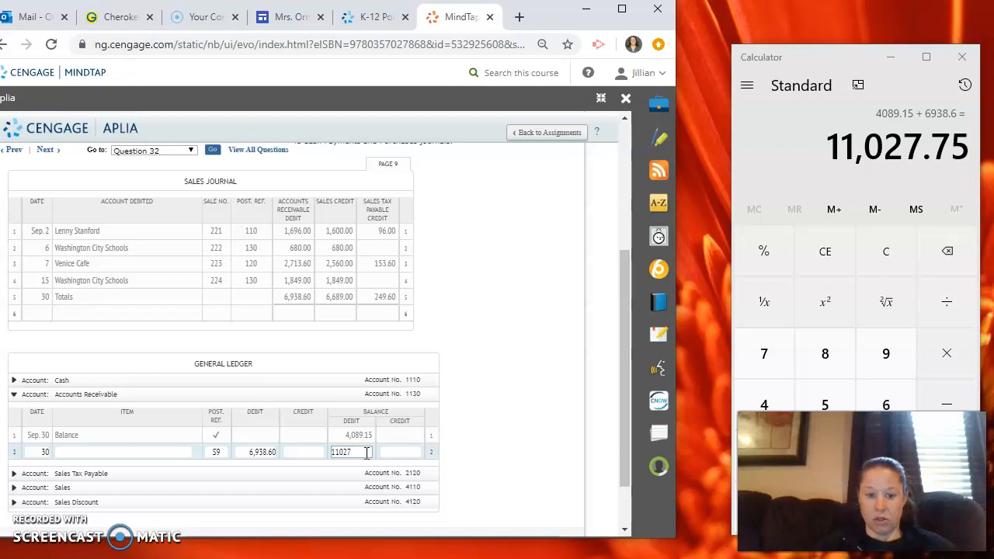
{"action": "type", "text": ".75"}
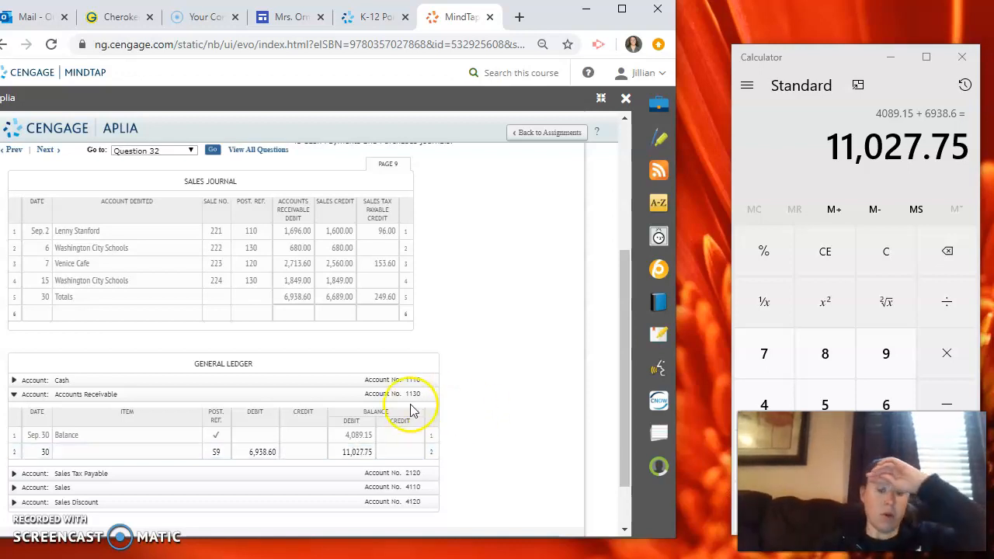
{"action": "left_click", "coordinate": [293, 312]}
{"action": "type", "text": "(1130)"}
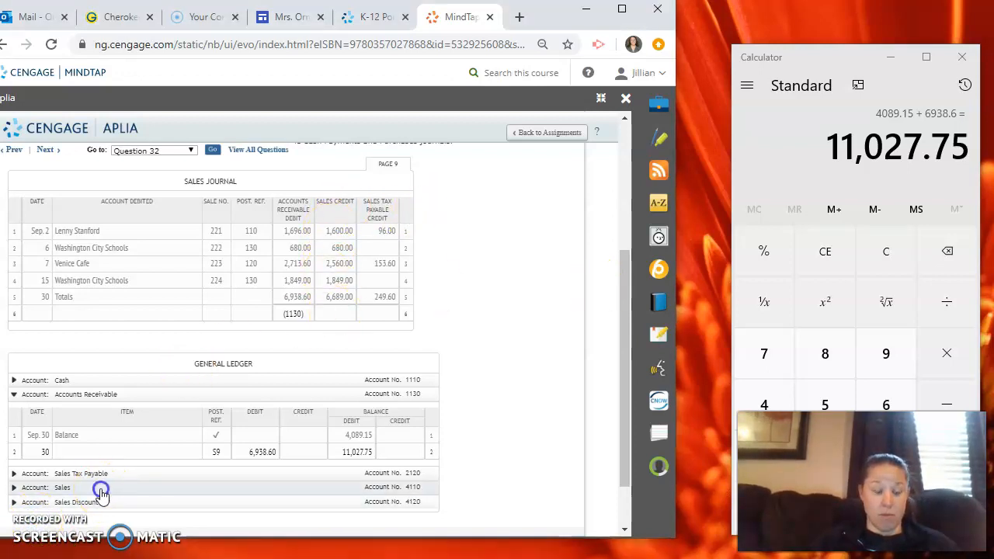
Expand the Sales account and enter a Sep. 30 credit of 6,689.00
{"action": "left_click", "coordinate": [14, 487]}
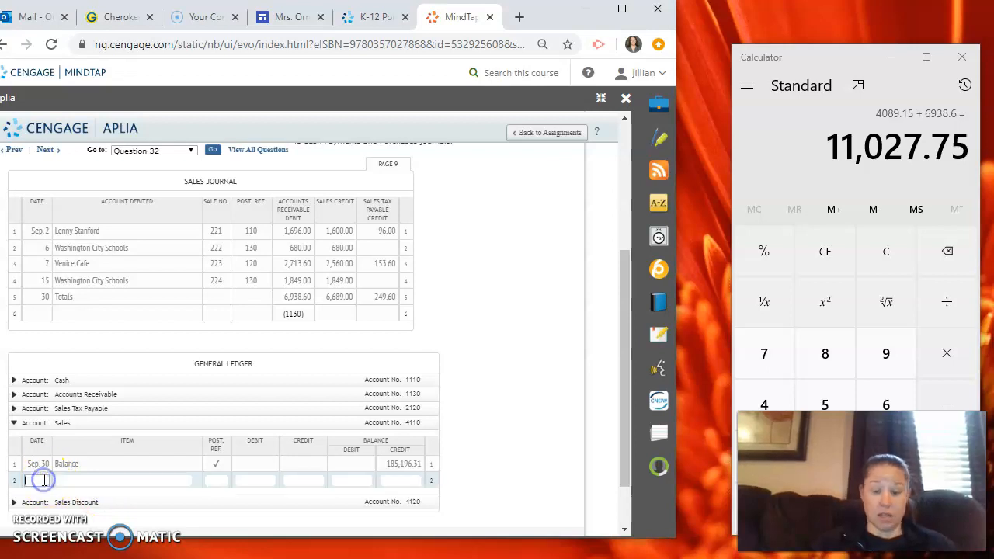
{"action": "type", "text": "30"}
{"action": "left_click", "coordinate": [216, 480]}
{"action": "type", "text": "S9"}
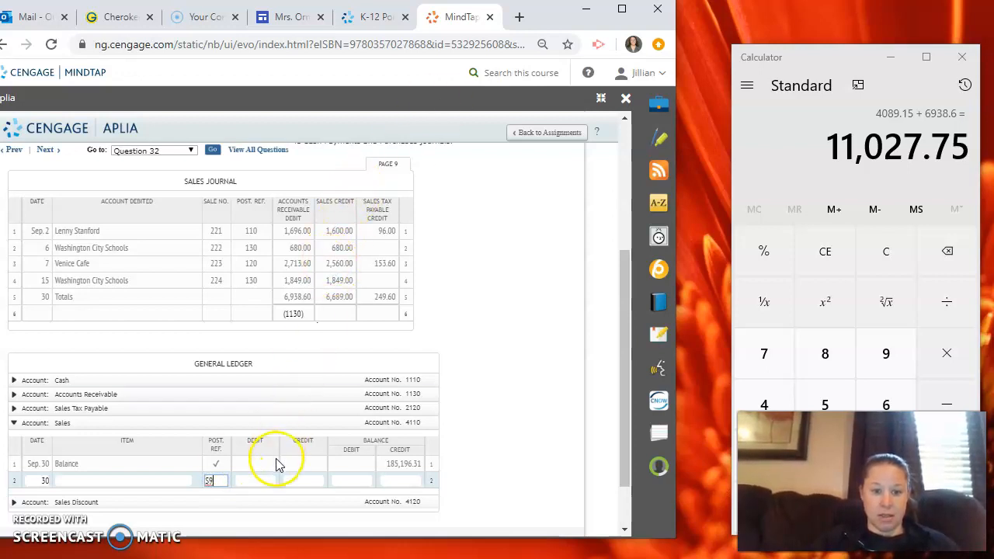
{"action": "left_click", "coordinate": [303, 480]}
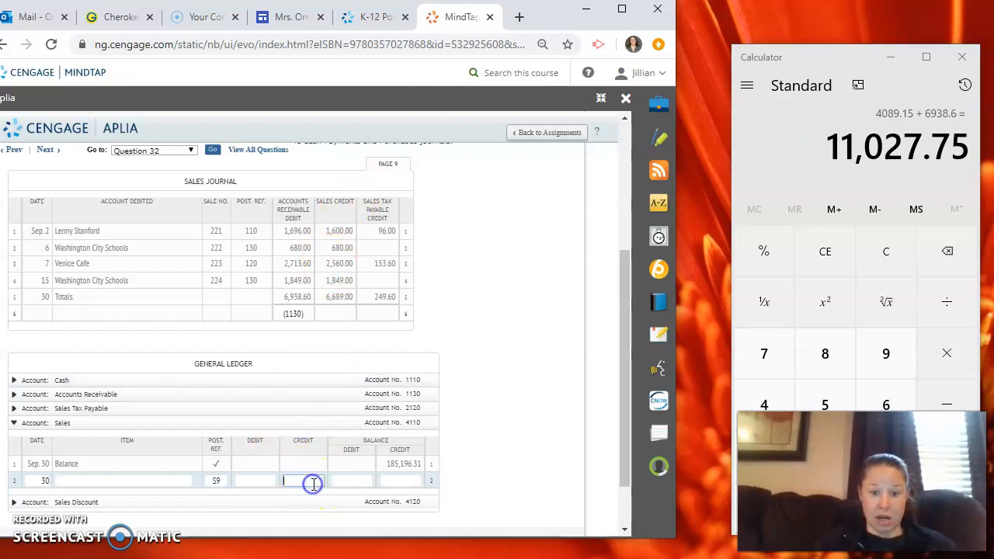
{"action": "type", "text": "6689"}
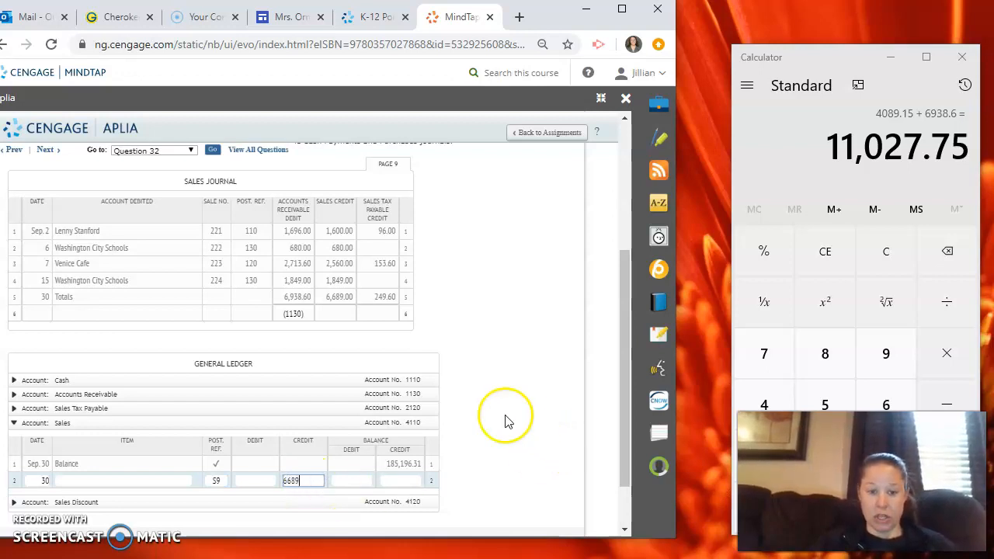
{"action": "mouse_move", "coordinate": [454, 400]}
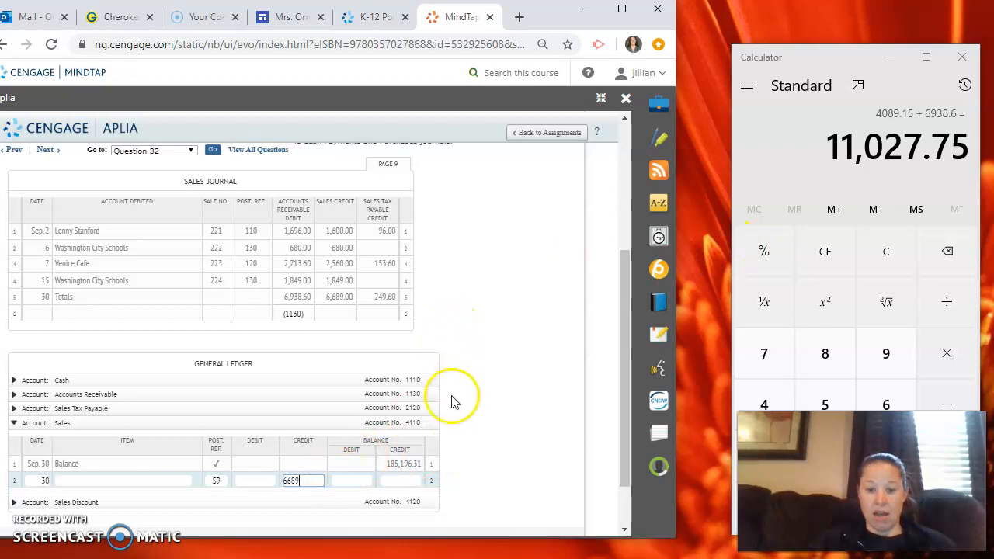
{"action": "mouse_move", "coordinate": [408, 486]}
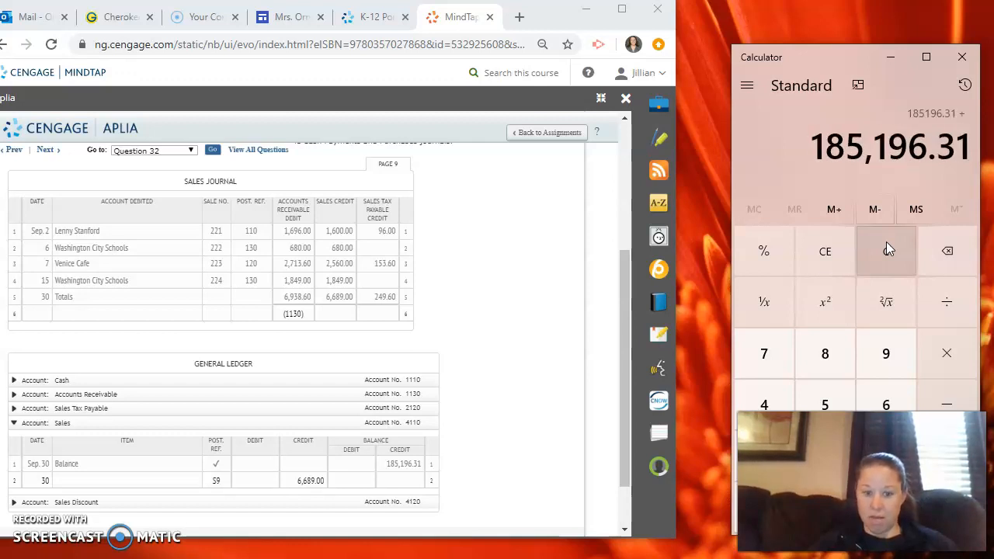
Enter the 191,885.31 Sales balance and mark 4110 under the Sales credit total
{"action": "left_click", "coordinate": [825, 353]}
{"action": "type", "text": " 6689 ="}
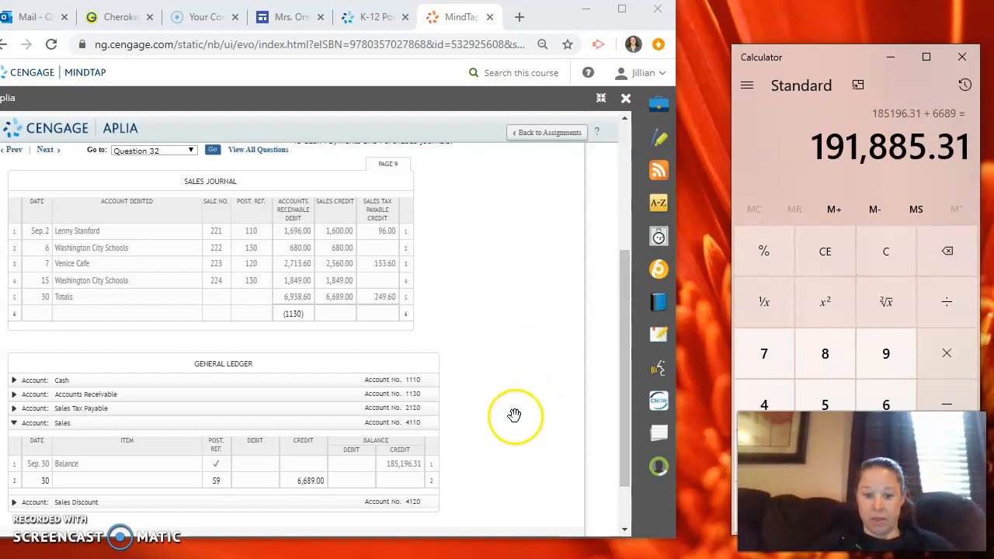
{"action": "left_click", "coordinate": [400, 480]}
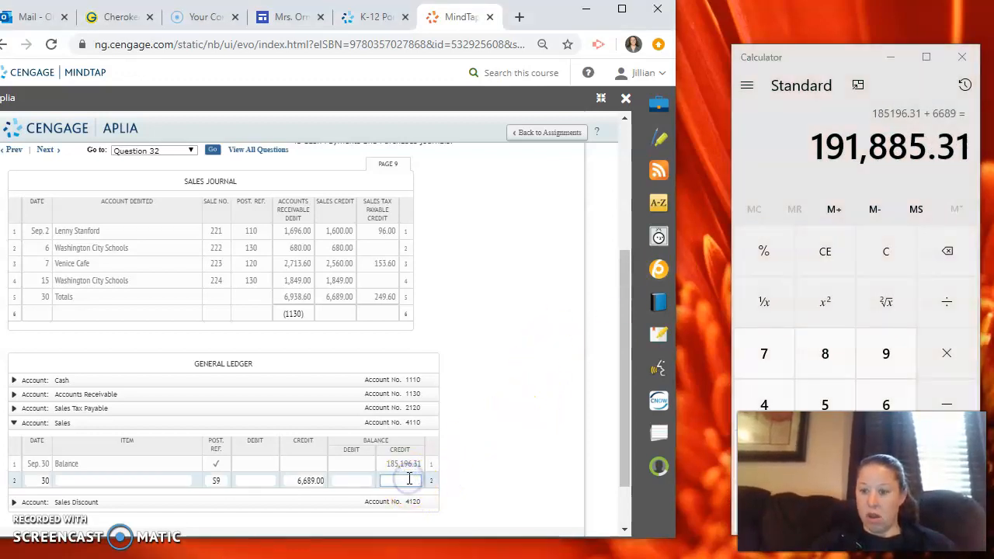
{"action": "type", "text": "191885"}
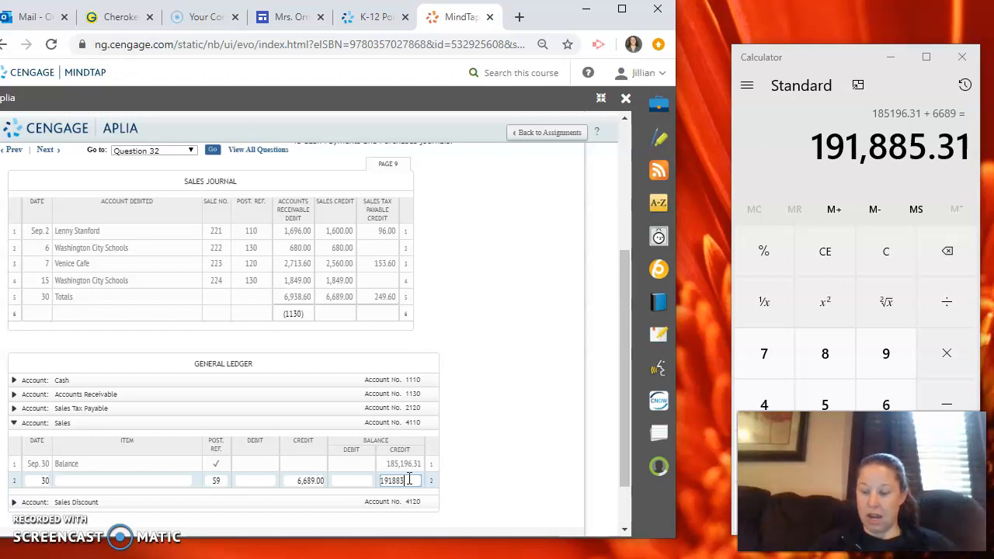
{"action": "key", "text": "Backspace"}
{"action": "type", "text": "5."}
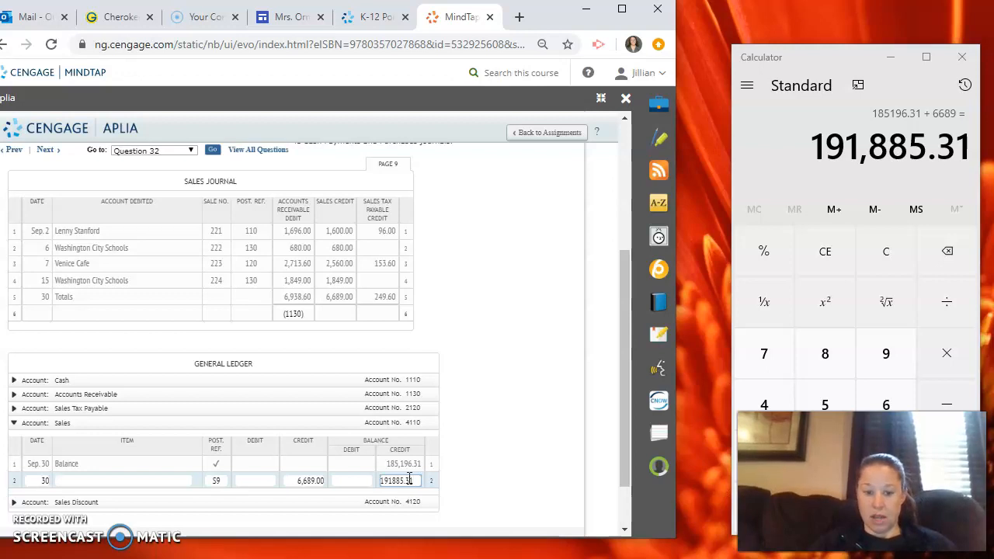
{"action": "left_click", "coordinate": [345, 313]}
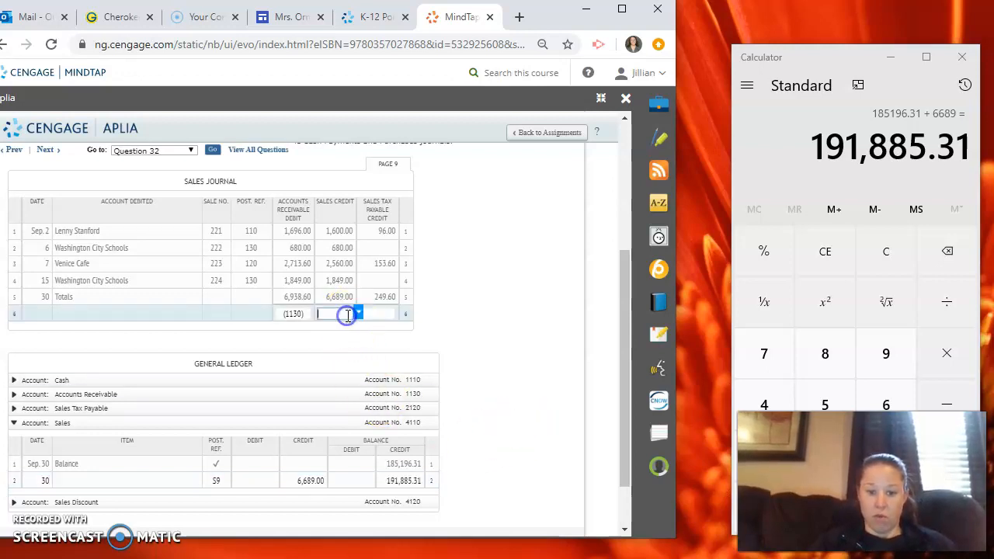
{"action": "type", "text": "4110)"}
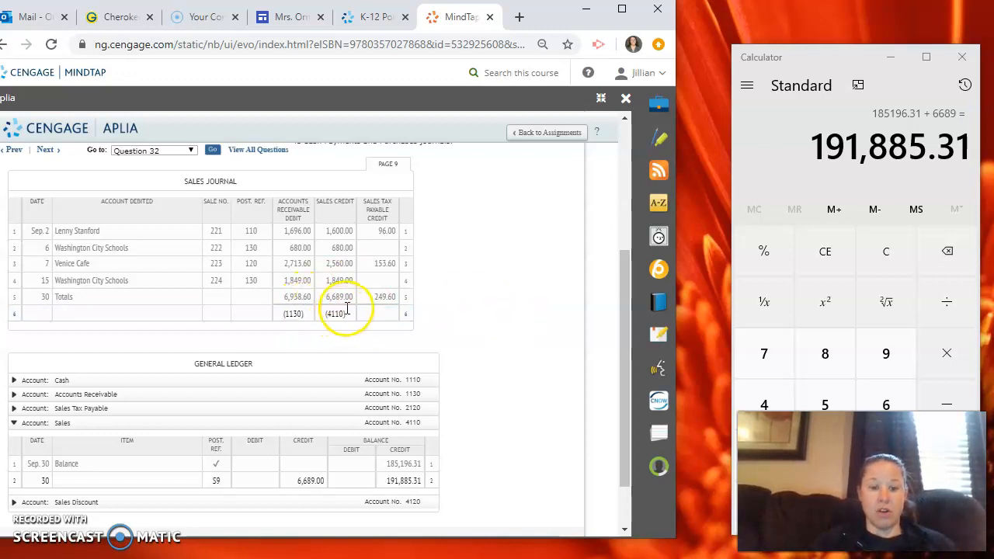
{"action": "mouse_move", "coordinate": [609, 340]}
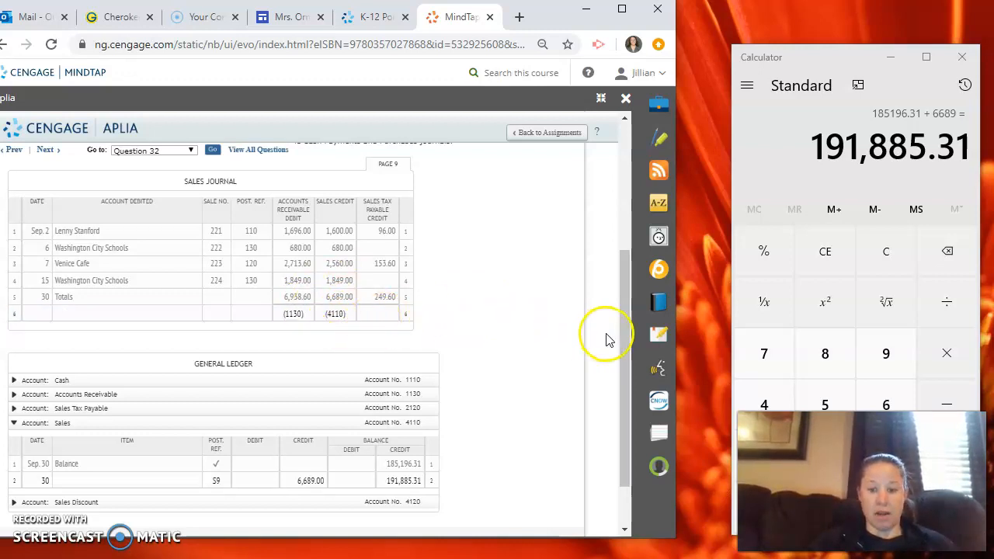
{"action": "scroll", "scroll_direction": "down", "scroll_amount": 3}
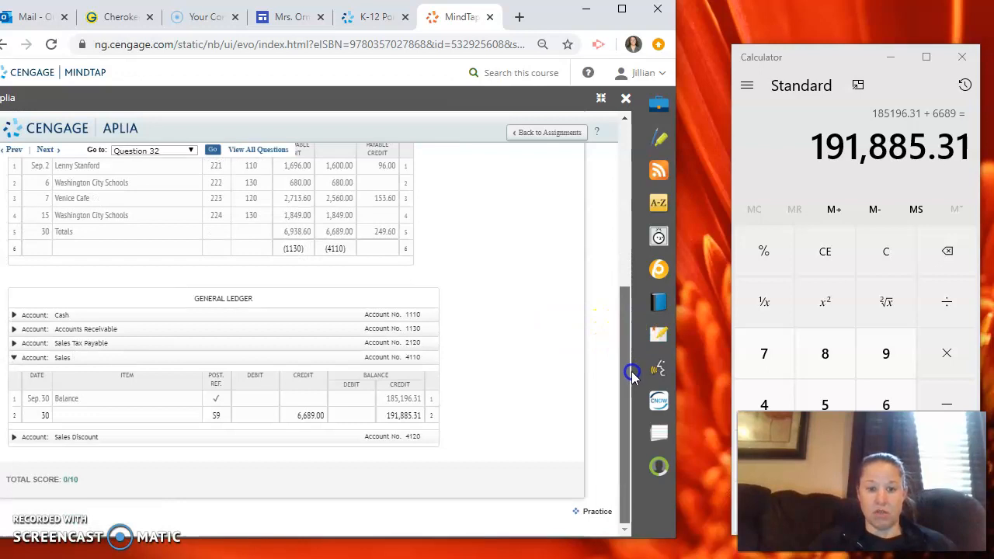
{"action": "scroll", "scroll_direction": "up", "scroll_amount": 3}
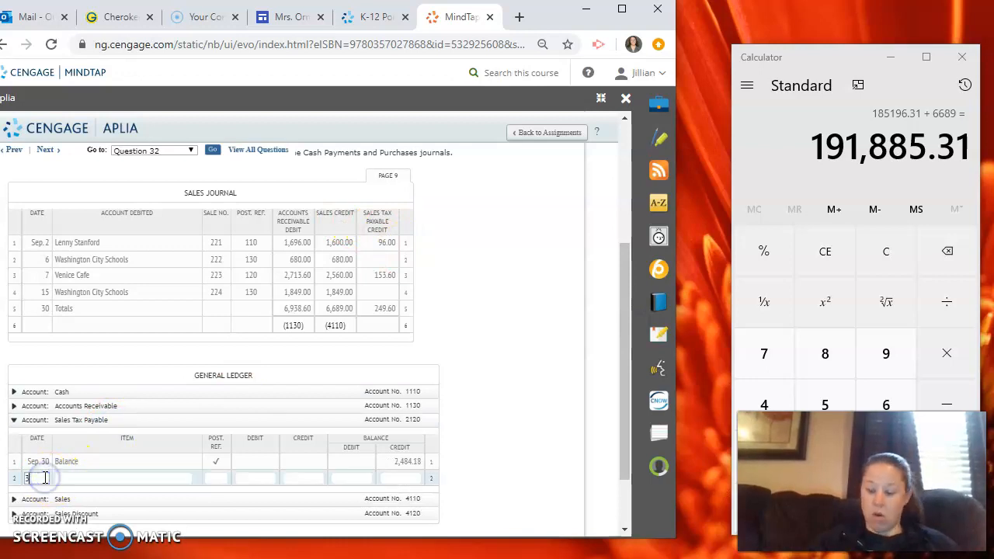
Enter the Sep. 30 S9 credit of 249.60 in Sales Tax Payable
{"action": "left_click", "coordinate": [221, 475]}
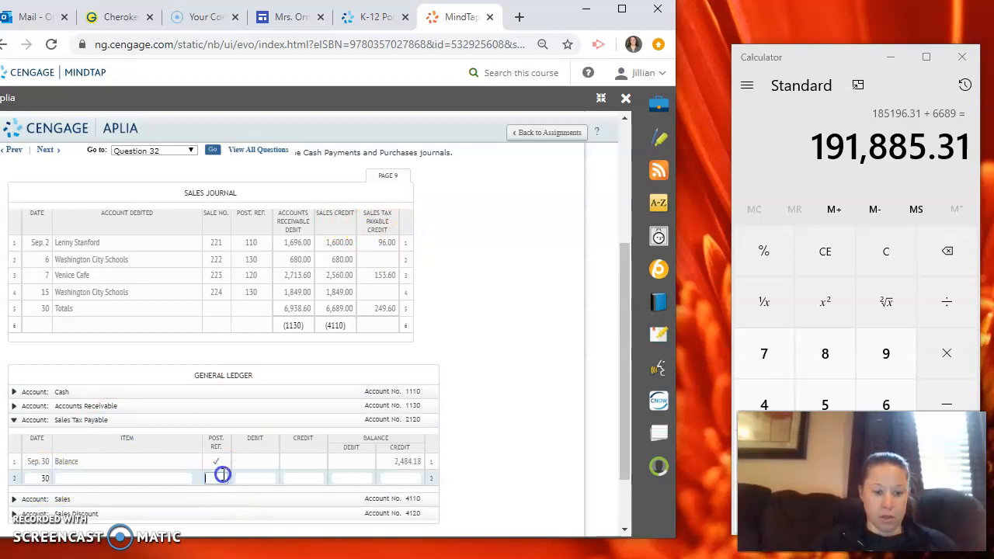
{"action": "type", "text": "59"}
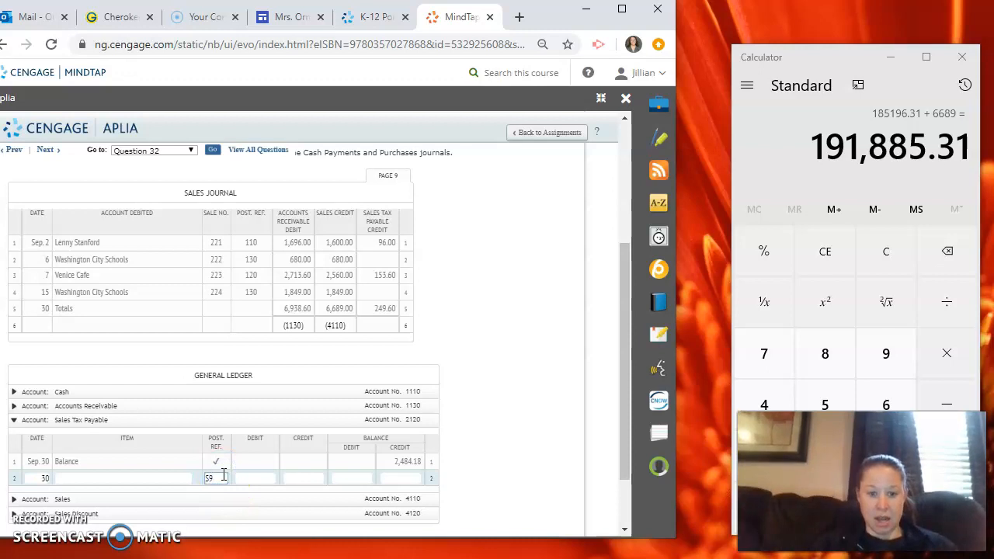
{"action": "mouse_move", "coordinate": [269, 429]}
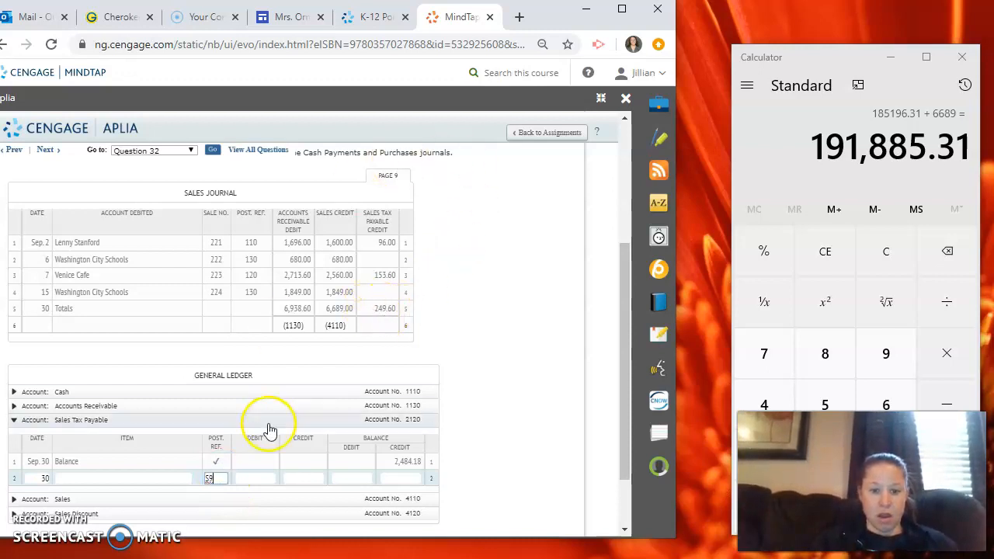
{"action": "mouse_move", "coordinate": [345, 383]}
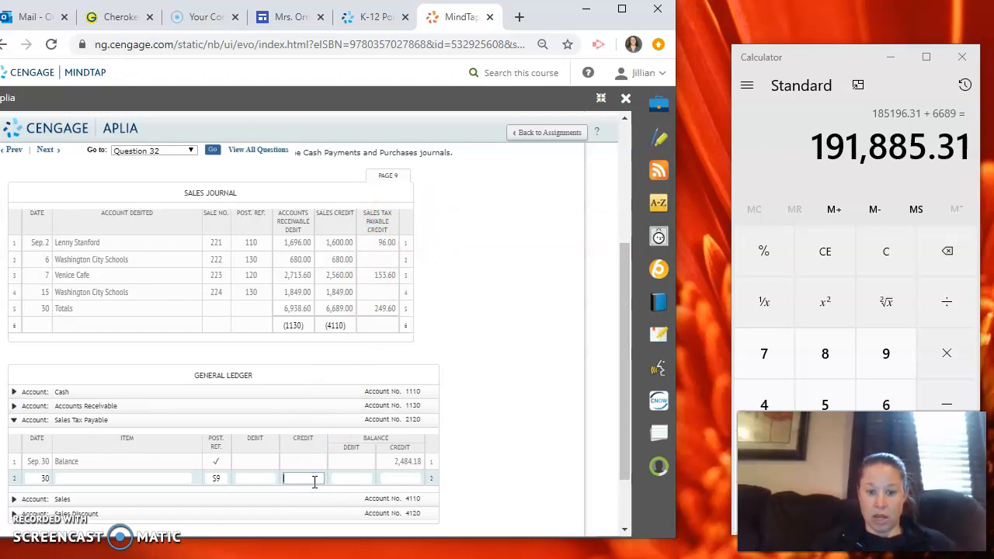
{"action": "type", "text": "249.60"}
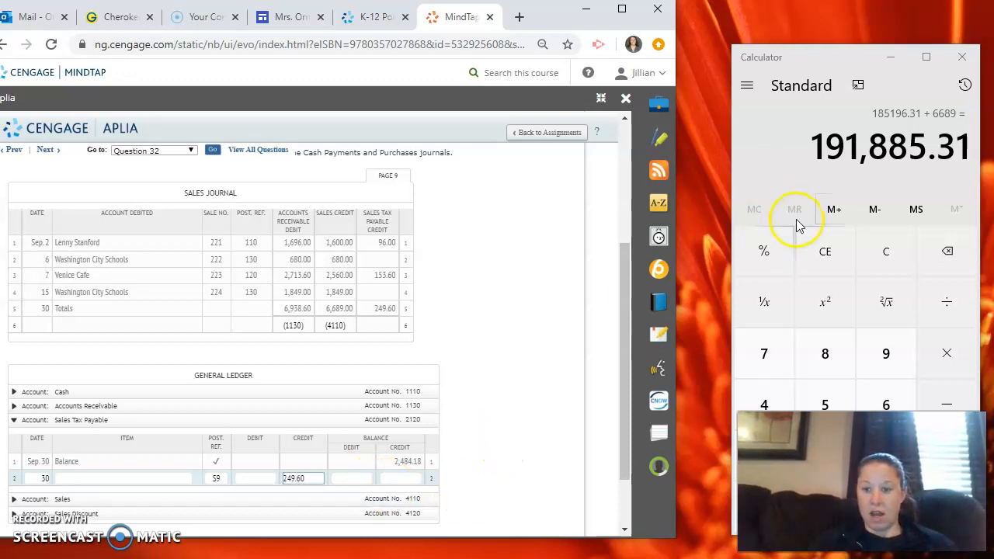
Enter the 2,733.78 balance and mark 2120 under the sales tax total
{"action": "left_click", "coordinate": [886, 250]}
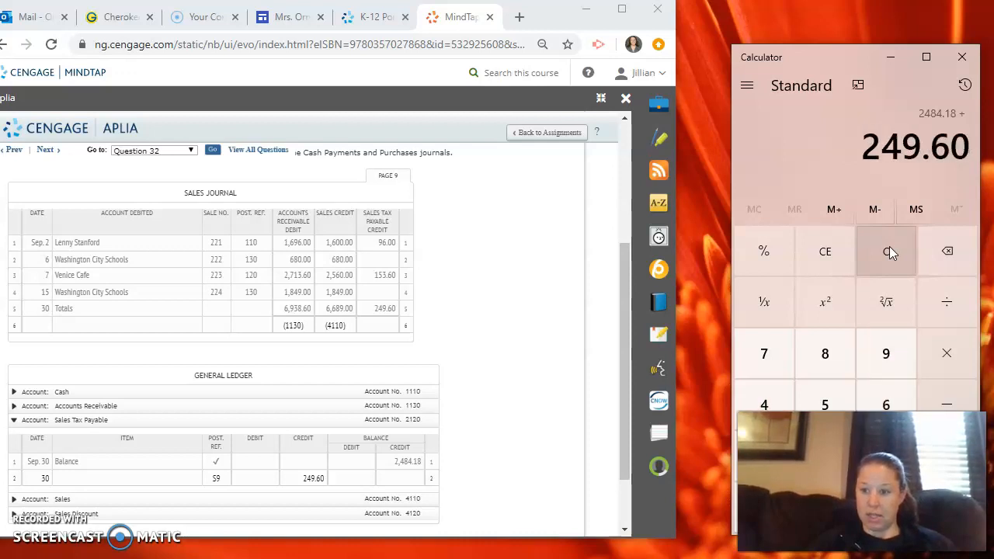
{"action": "left_click", "coordinate": [886, 251]}
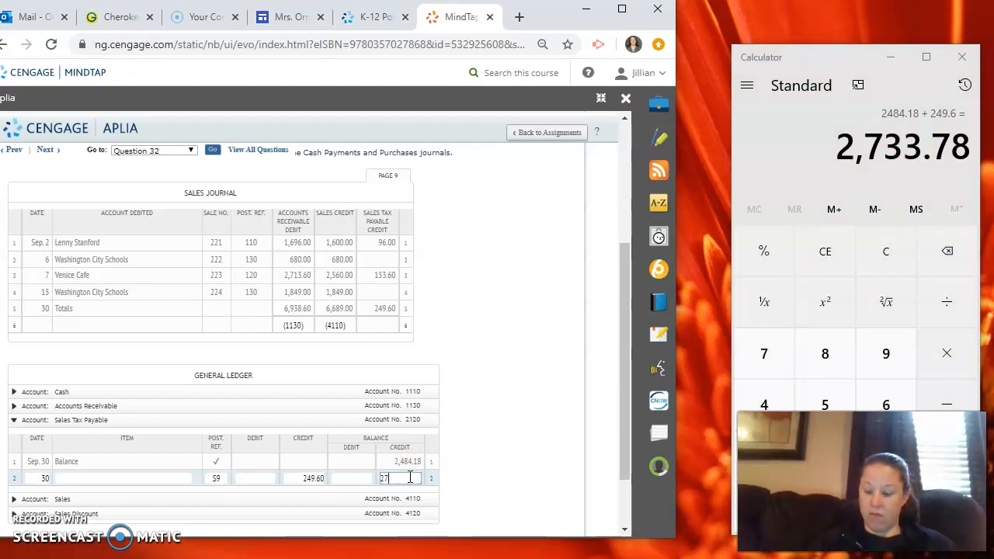
{"action": "type", "text": "2733.78"}
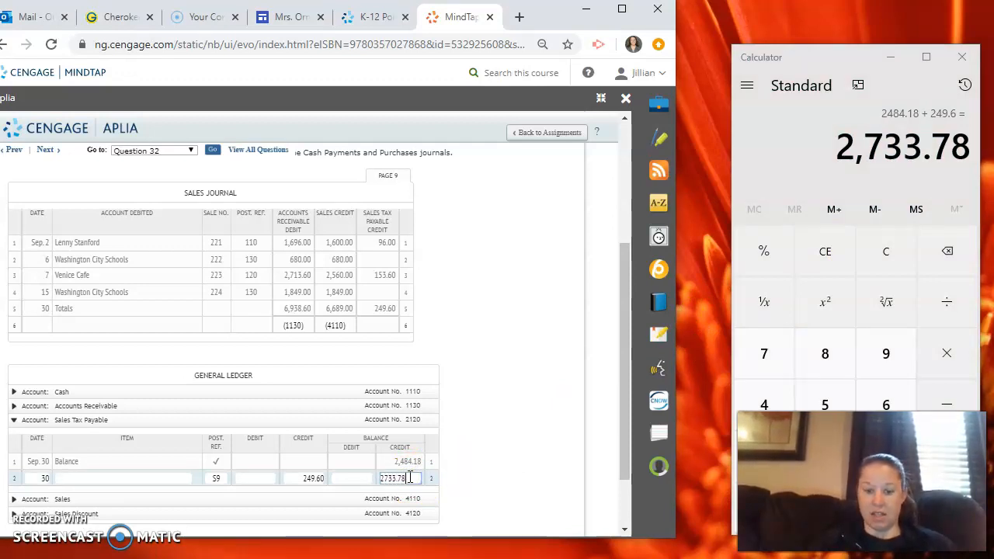
{"action": "left_click", "coordinate": [380, 324]}
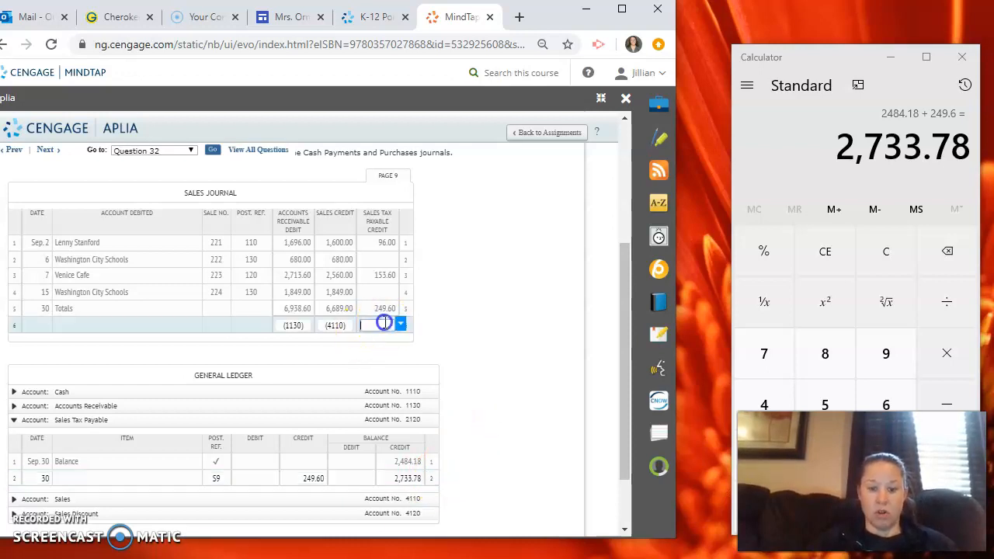
{"action": "type", "text": "2120)"}
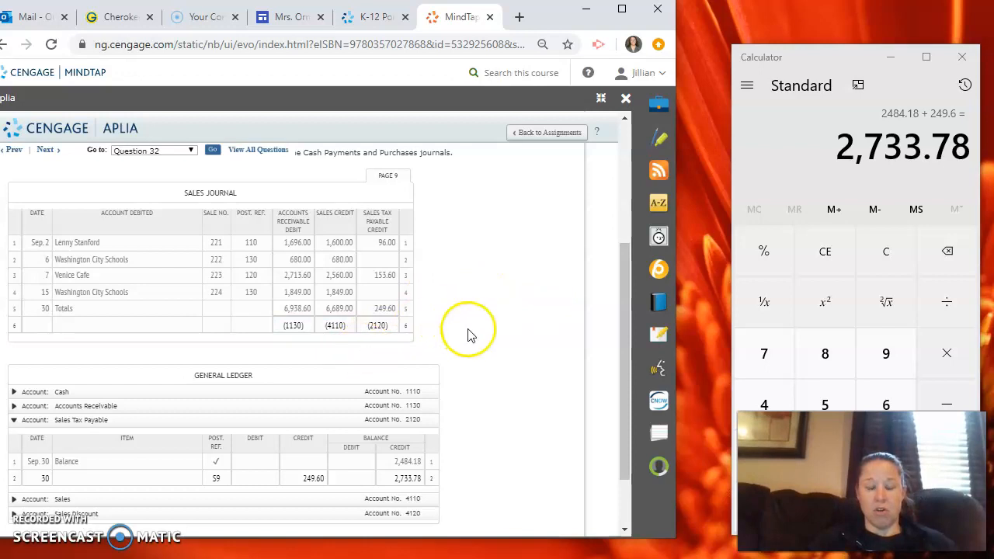
{"action": "mouse_move", "coordinate": [481, 341]}
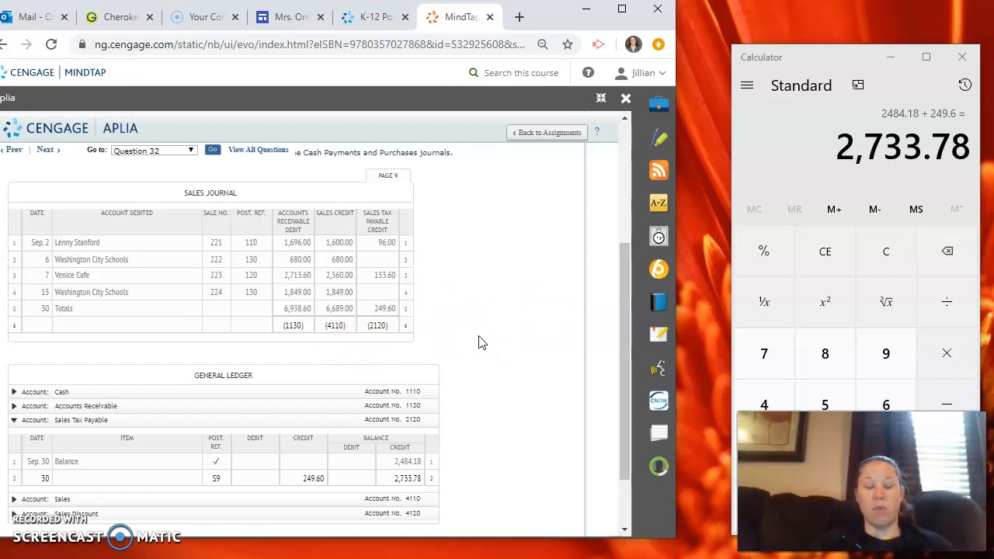
{"action": "mouse_move", "coordinate": [144, 243]}
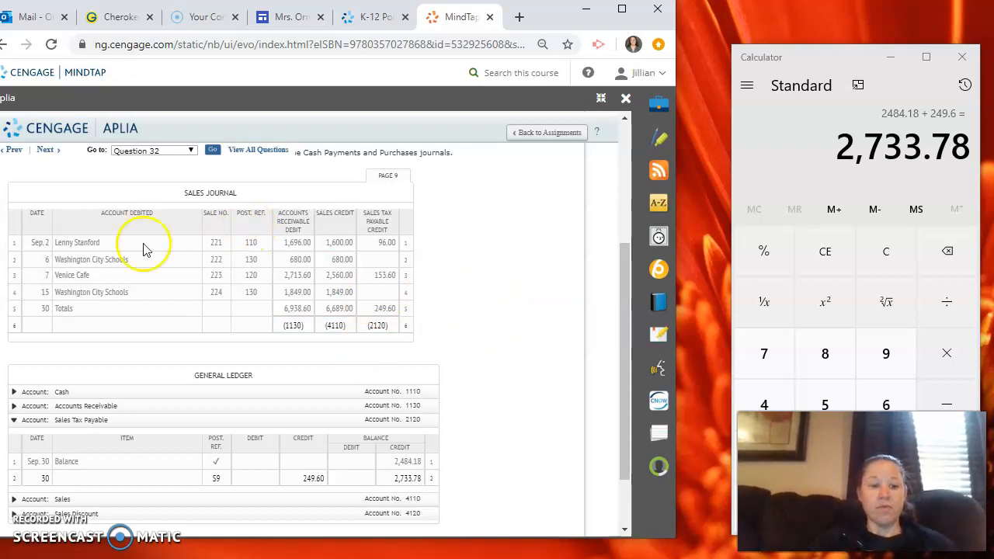
{"action": "mouse_move", "coordinate": [112, 282]}
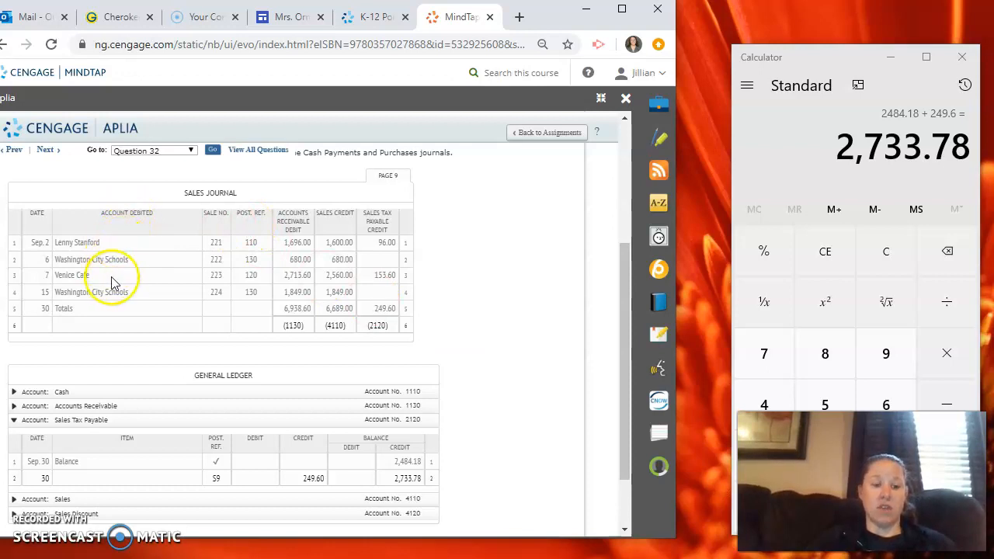
{"action": "mouse_move", "coordinate": [262, 356]}
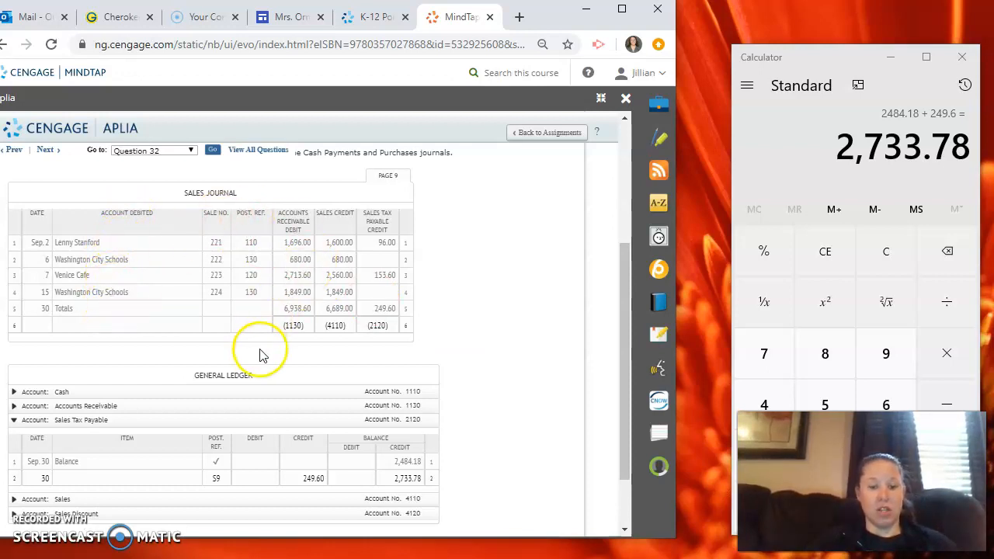
{"action": "mouse_move", "coordinate": [415, 324]}
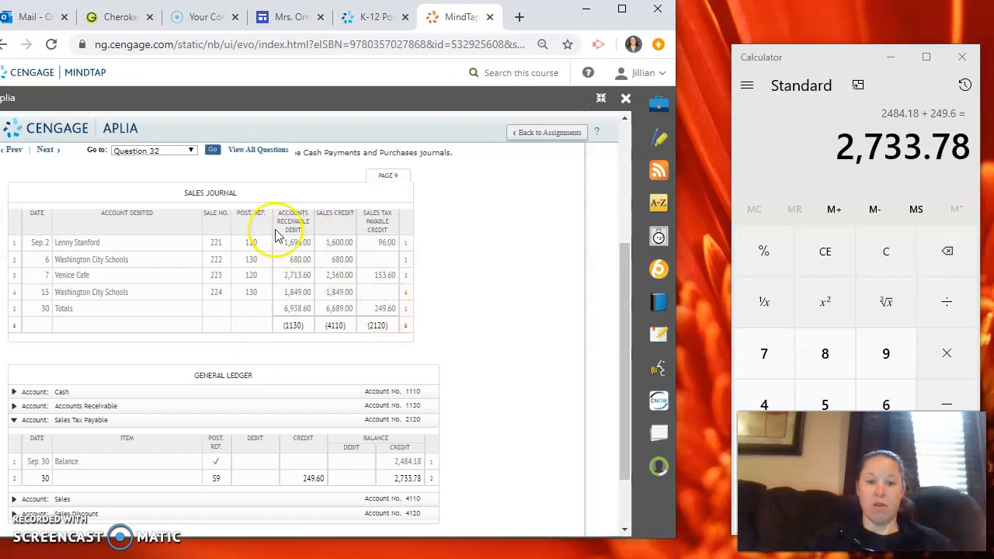
{"action": "mouse_move", "coordinate": [143, 251]}
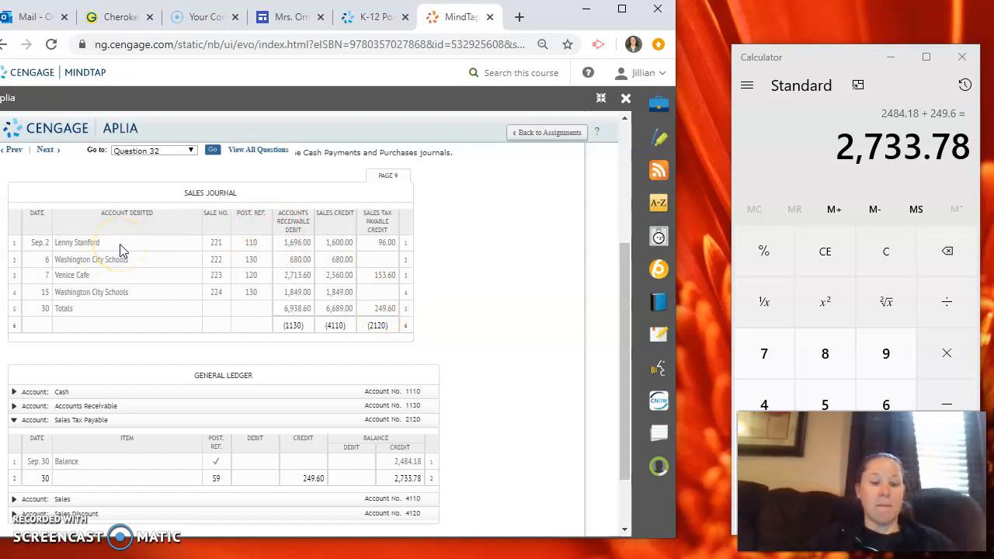
{"action": "mouse_move", "coordinate": [303, 381]}
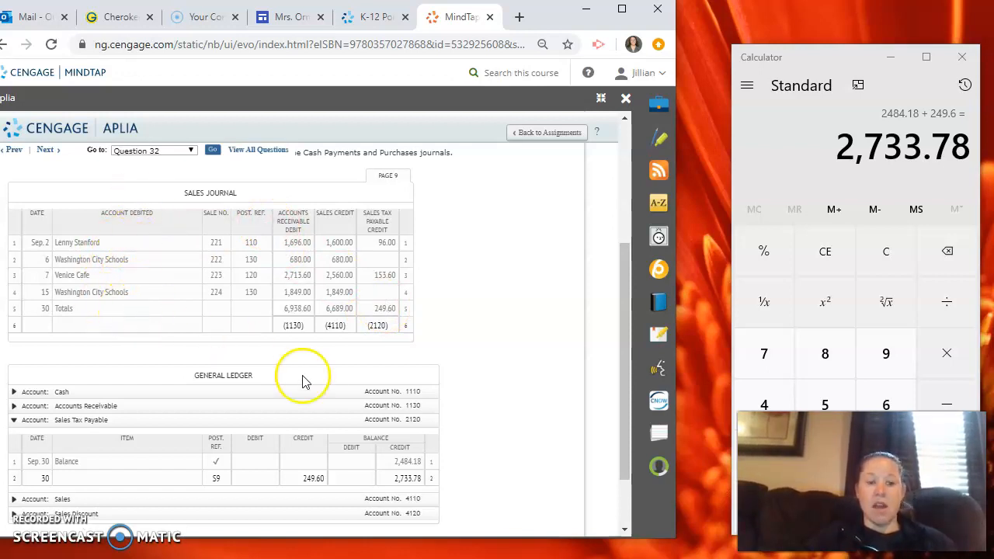
{"action": "mouse_move", "coordinate": [384, 324]}
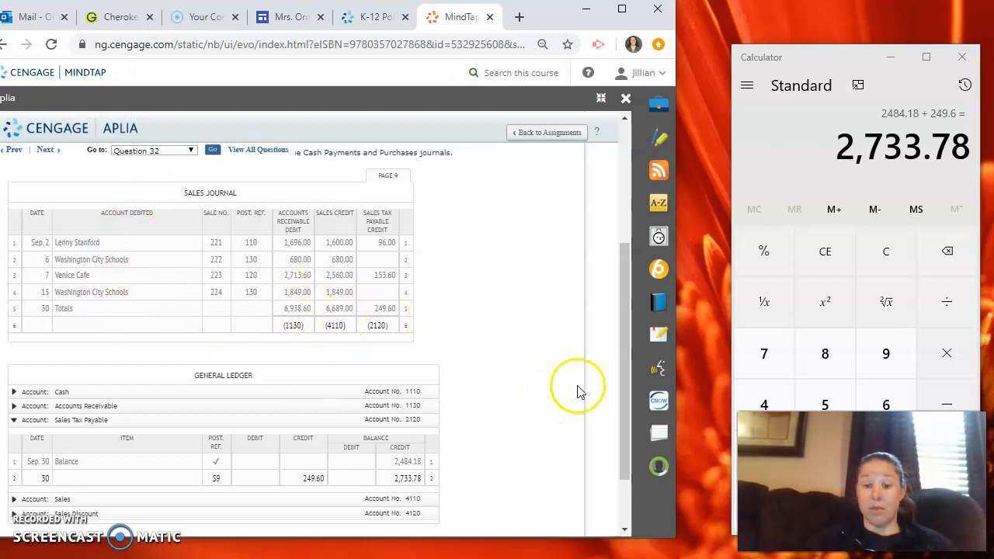
{"action": "scroll", "scroll_direction": "down", "scroll_amount": 3}
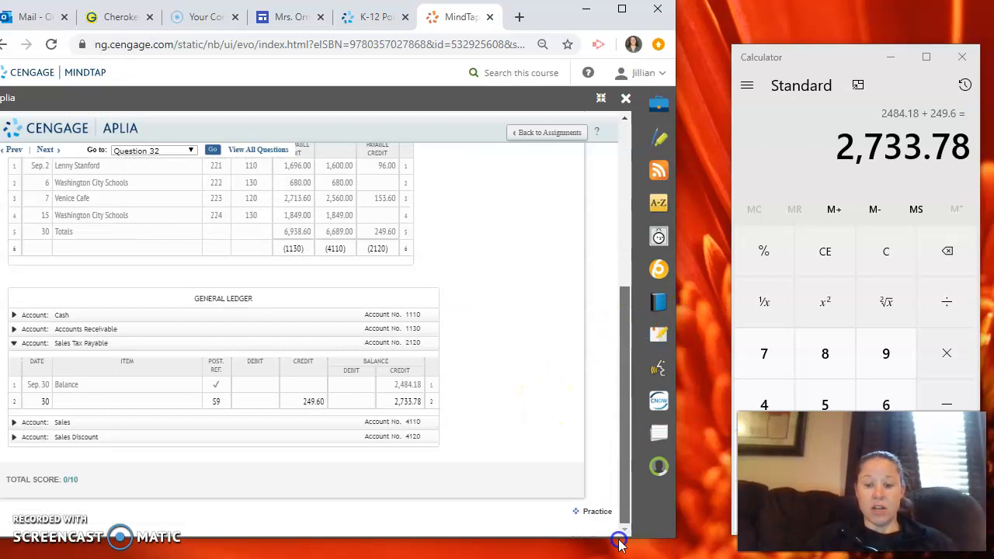
{"action": "scroll", "scroll_direction": "up", "scroll_amount": 3}
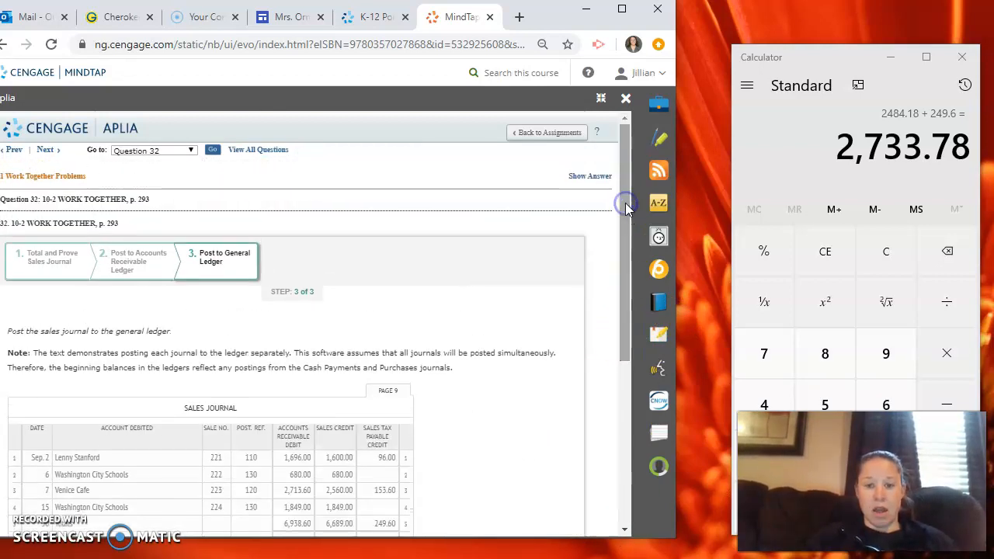